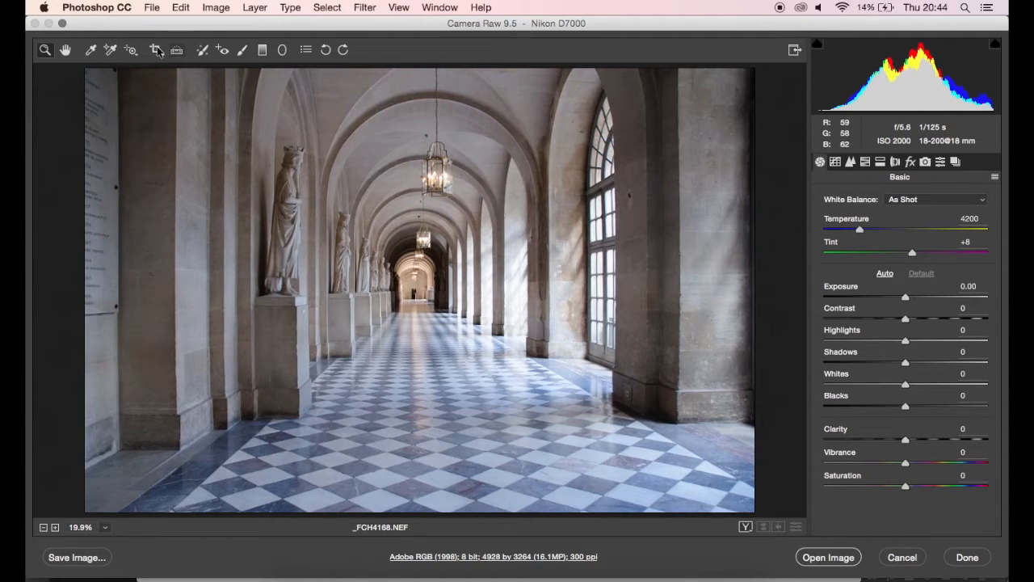
- Crop the corridor photo to a tighter rectangle trimming its edges
click(155, 48)
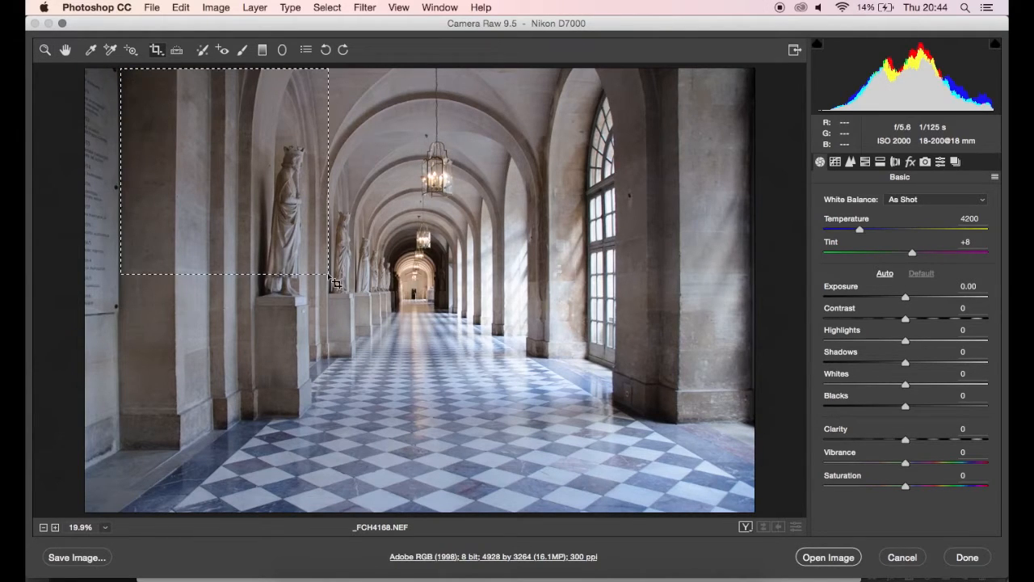
drag(337, 284, 698, 498)
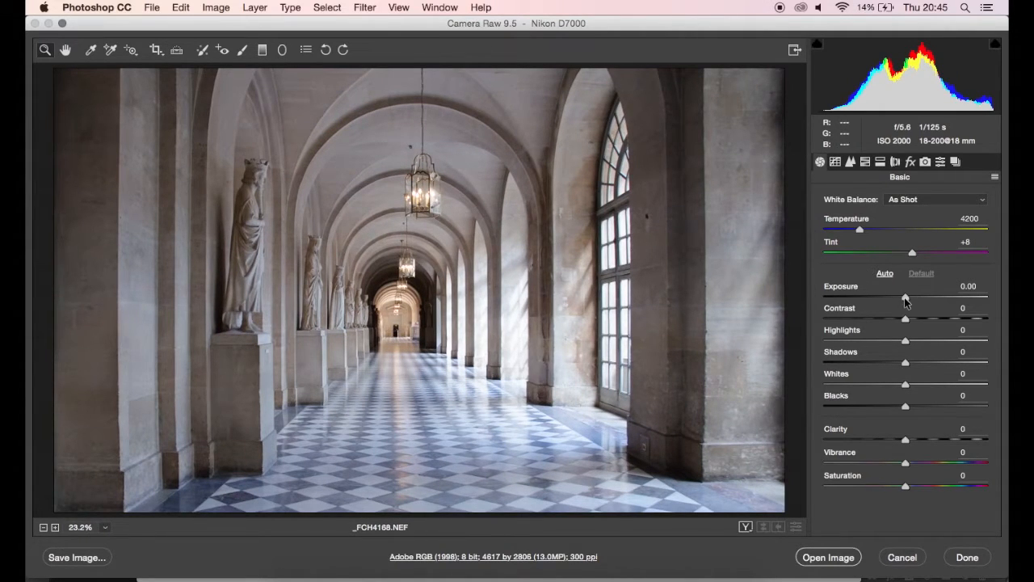
- Lower Exposure to -0.25, settling there after trying slightly darker
drag(905, 297, 902, 298)
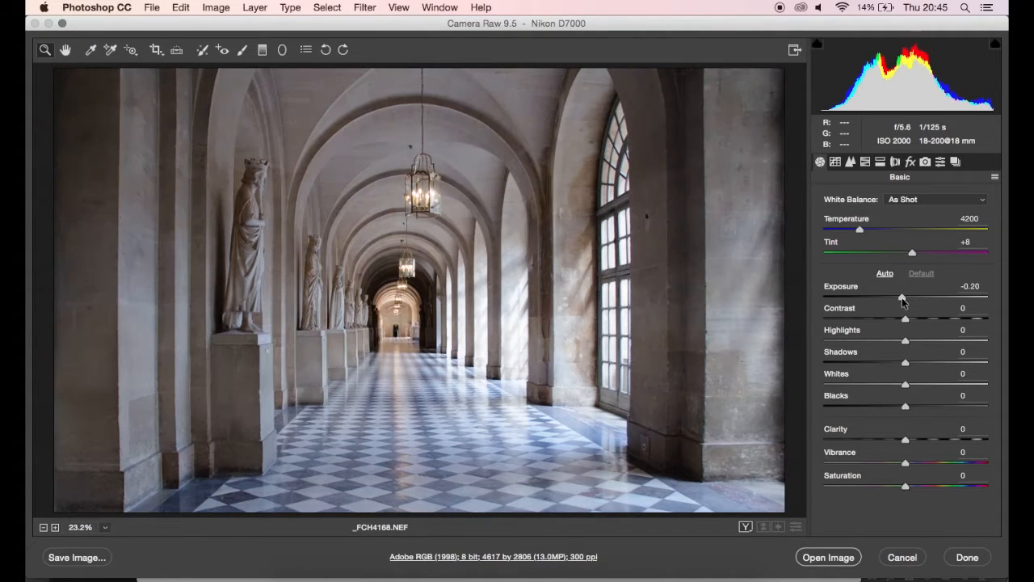
drag(902, 298, 902, 297)
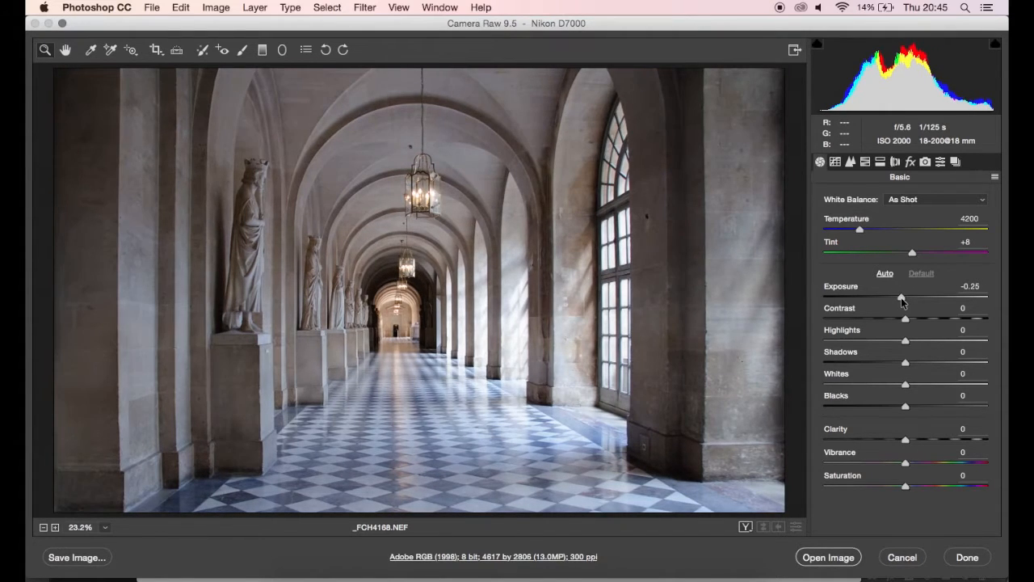
drag(903, 297, 900, 297)
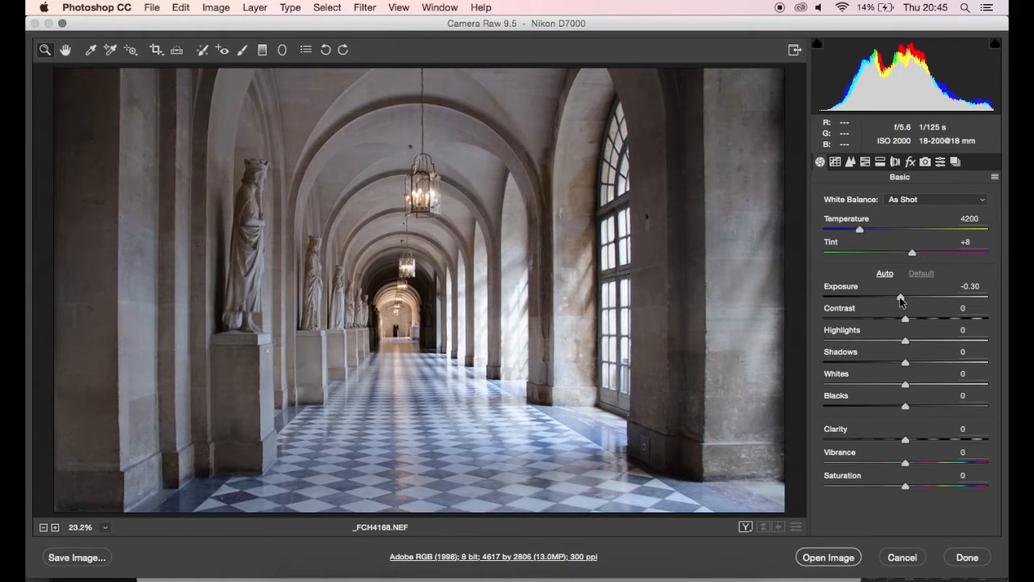
drag(899, 297, 902, 297)
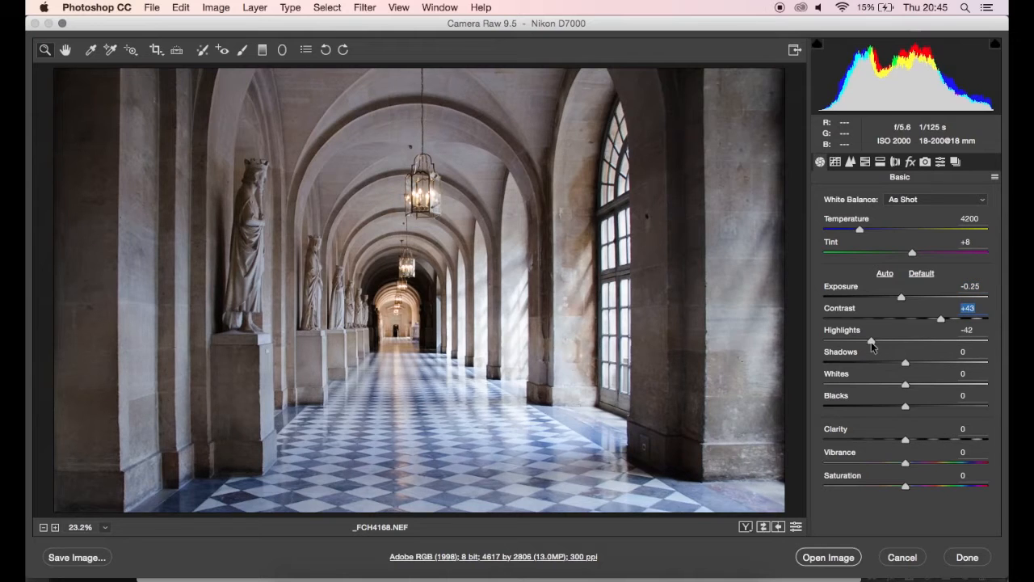
- Set Highlights -83, Shadows +44, Whites -14, Blacks -7 and Clarity +43
drag(867, 340, 859, 340)
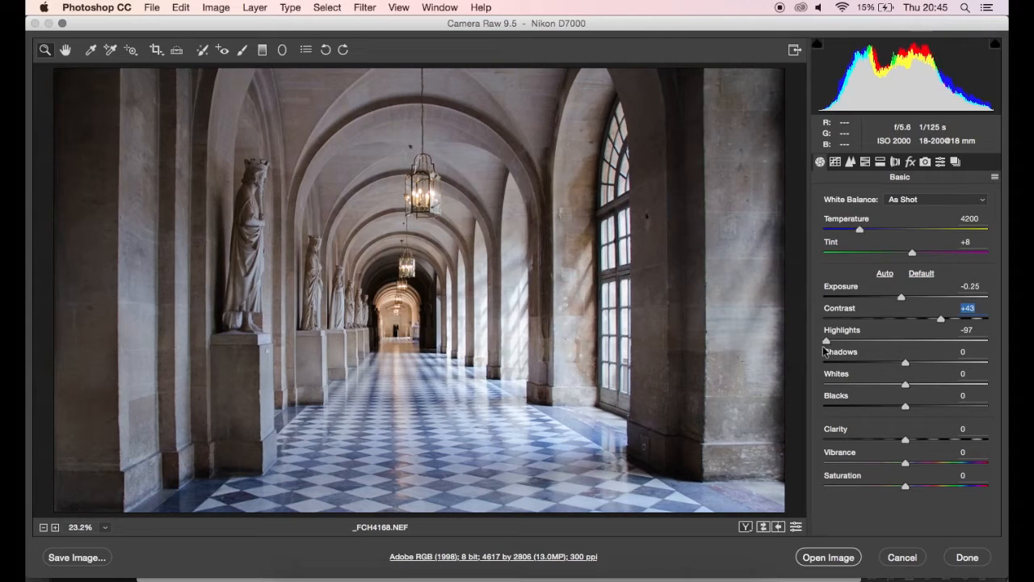
drag(828, 340, 839, 340)
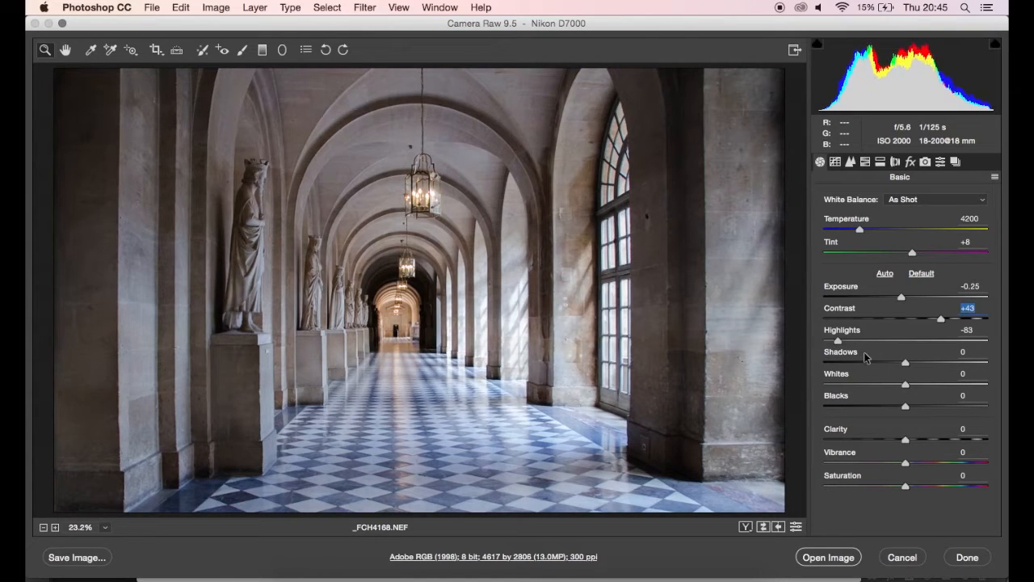
drag(905, 362, 928, 362)
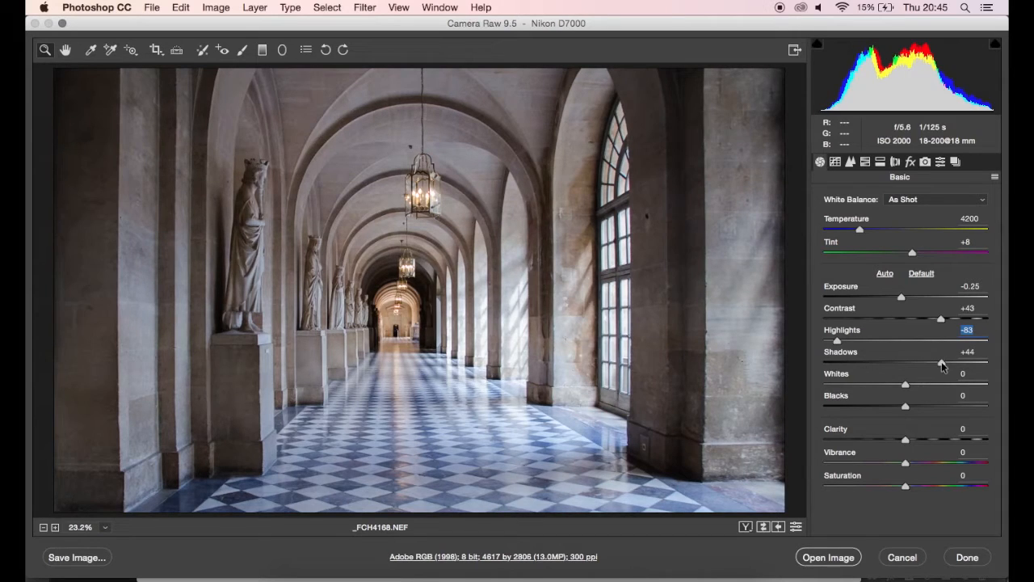
drag(906, 385, 892, 385)
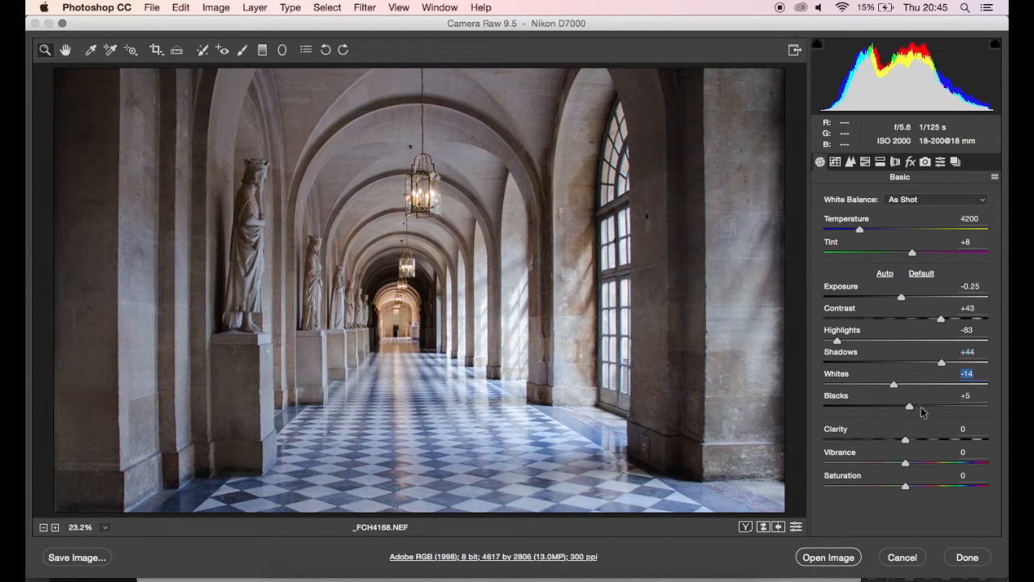
drag(908, 406, 915, 405)
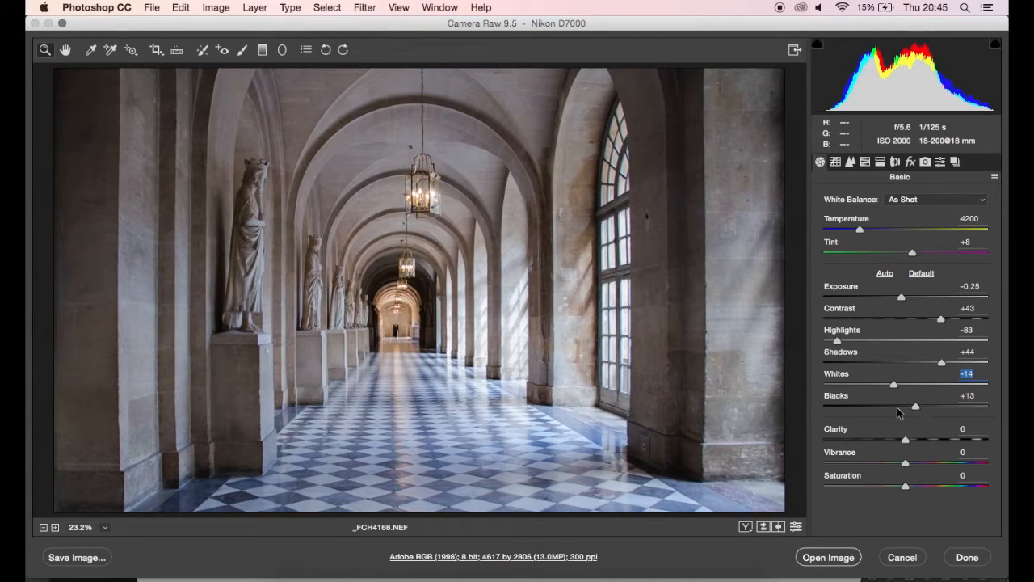
drag(914, 407, 888, 408)
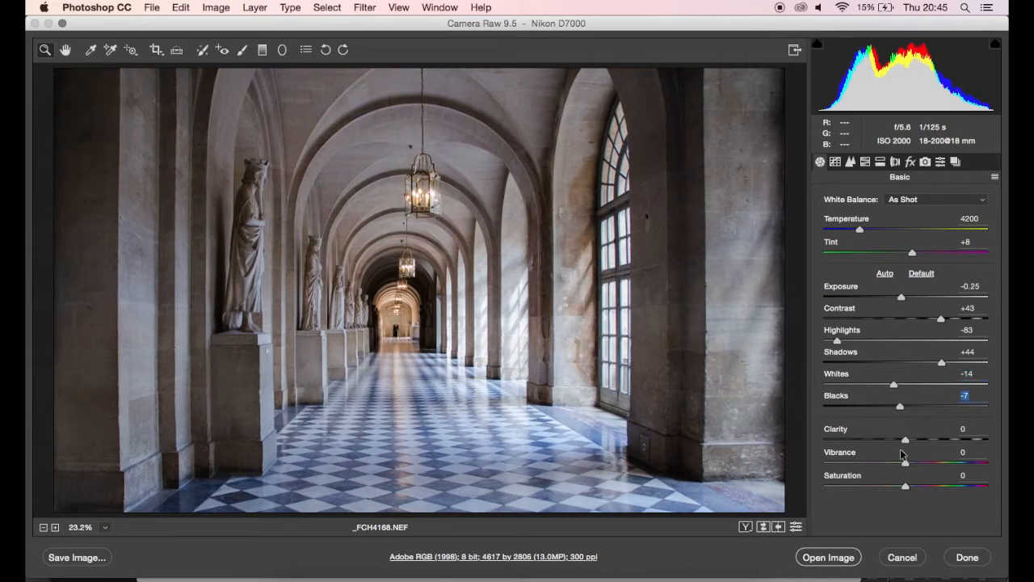
drag(905, 440, 940, 439)
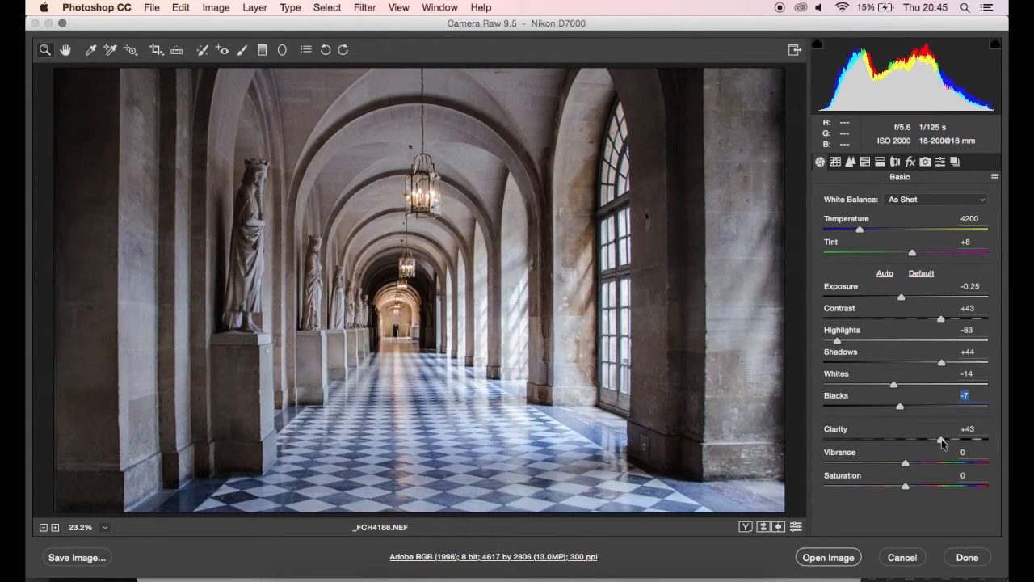
- Try Auto white balance, revert to As Shot, then cool Temperature to 4400
click(936, 199)
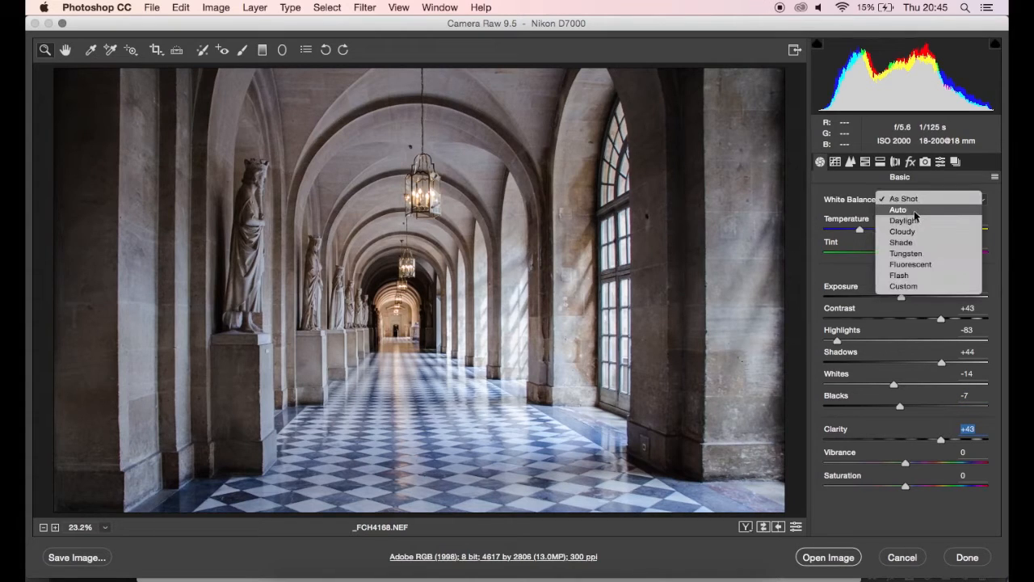
click(899, 211)
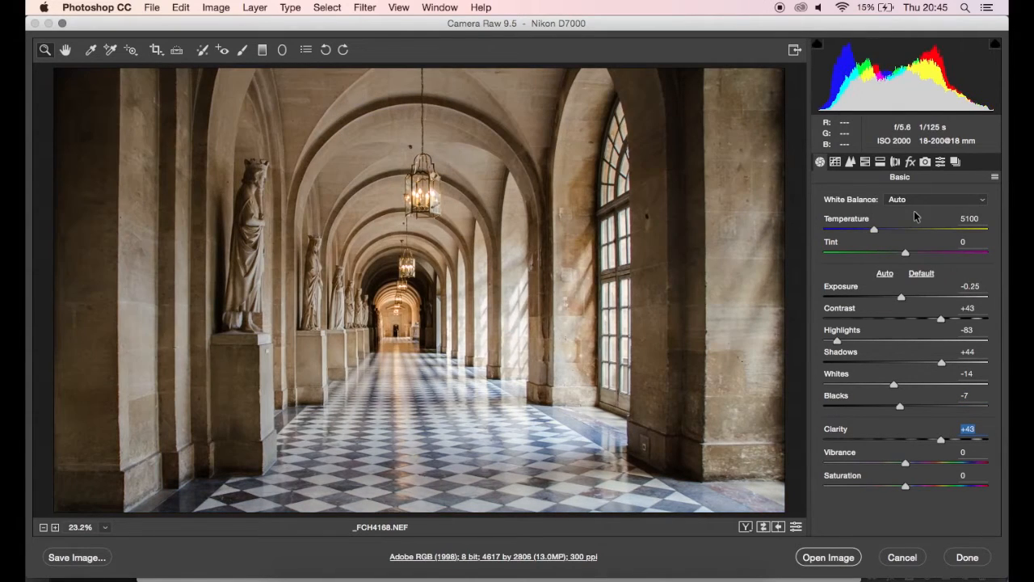
click(936, 199)
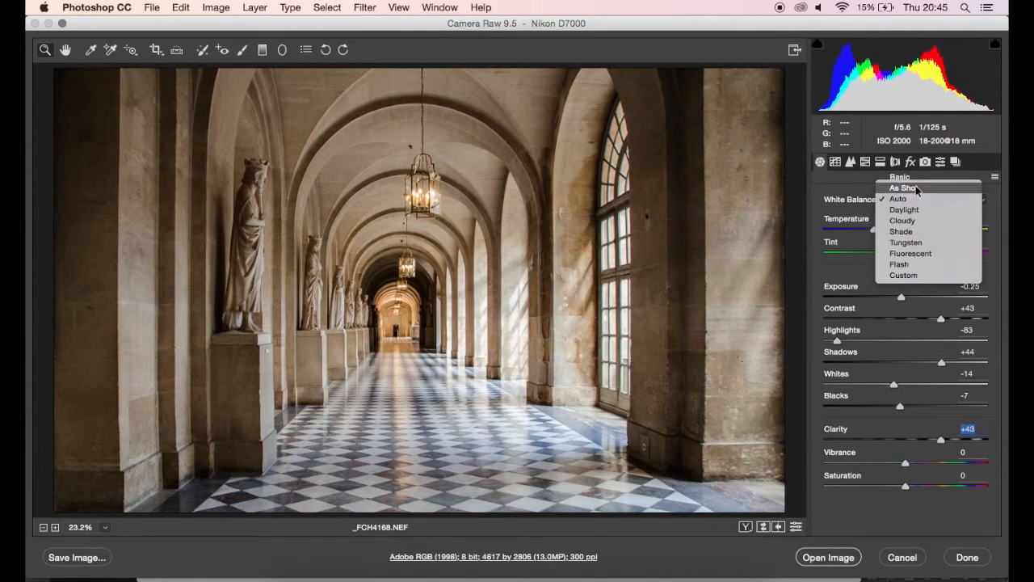
click(902, 188)
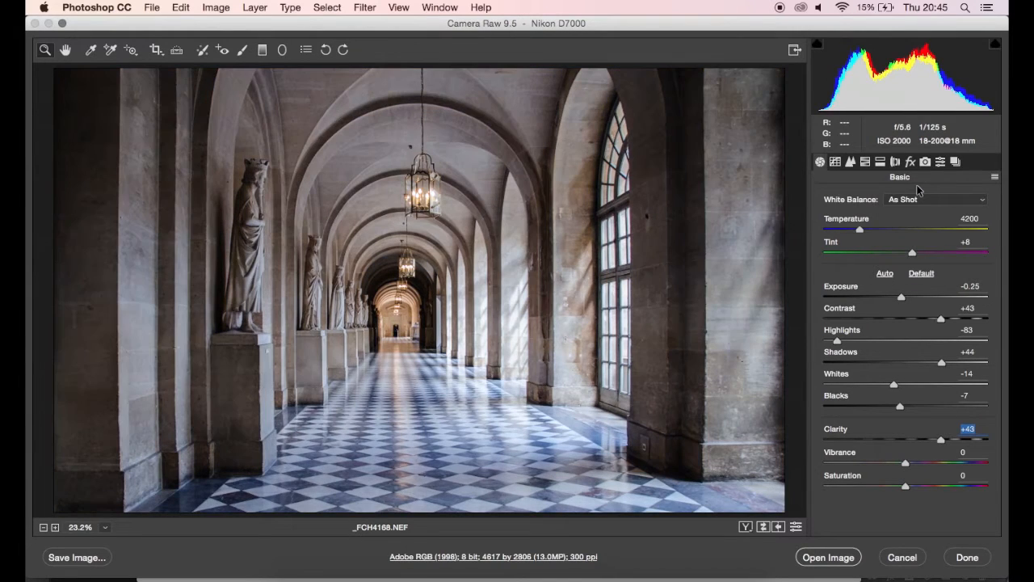
drag(860, 229, 862, 230)
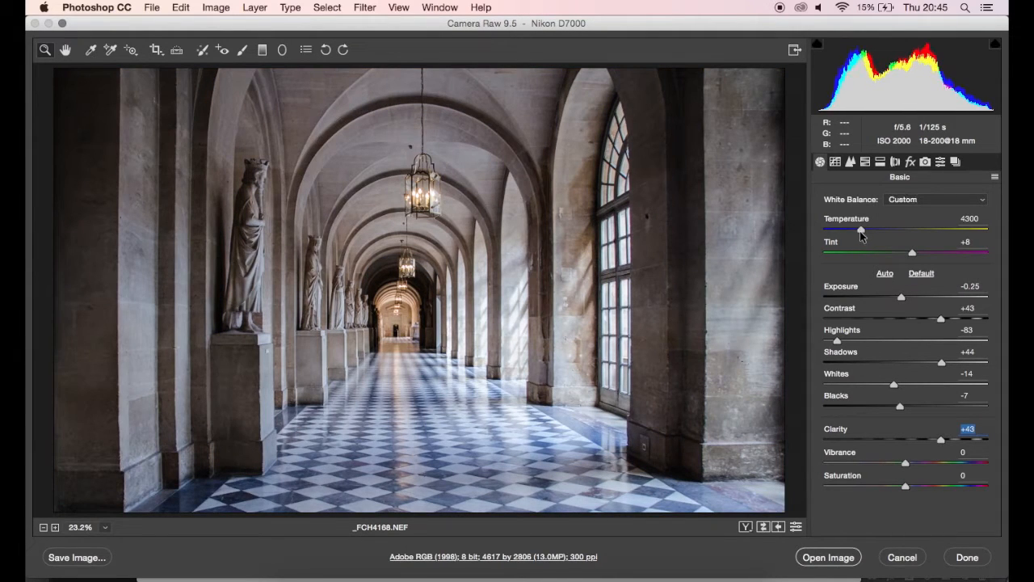
drag(860, 229, 863, 229)
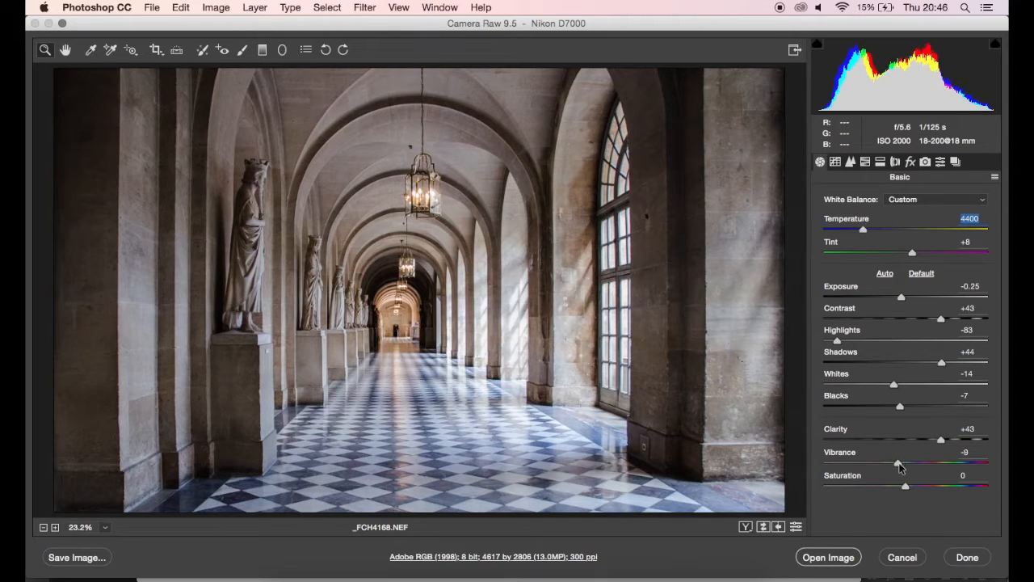
- Reduce Vibrance of the photo's colours to -25
drag(902, 465, 892, 466)
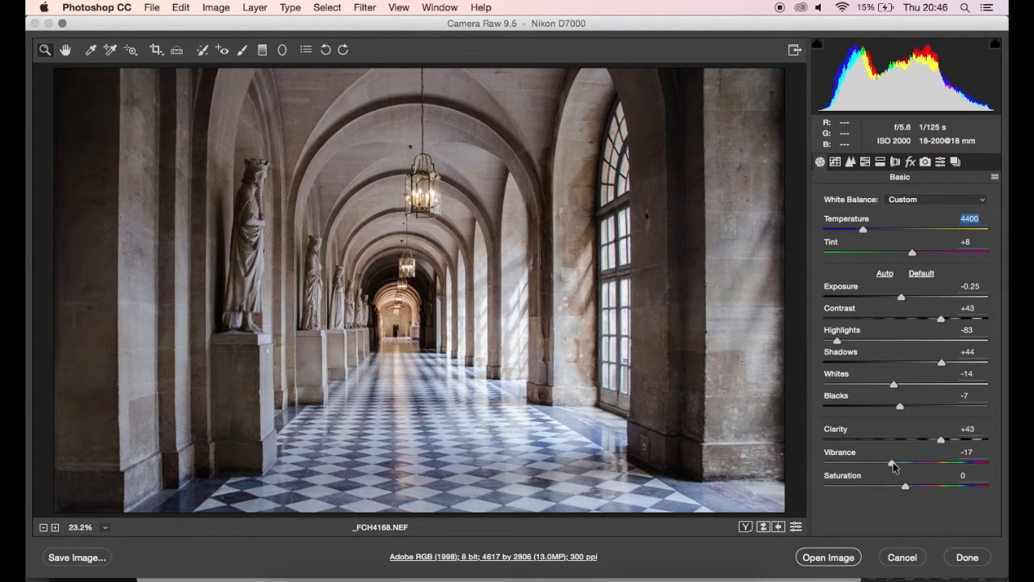
drag(895, 466, 890, 465)
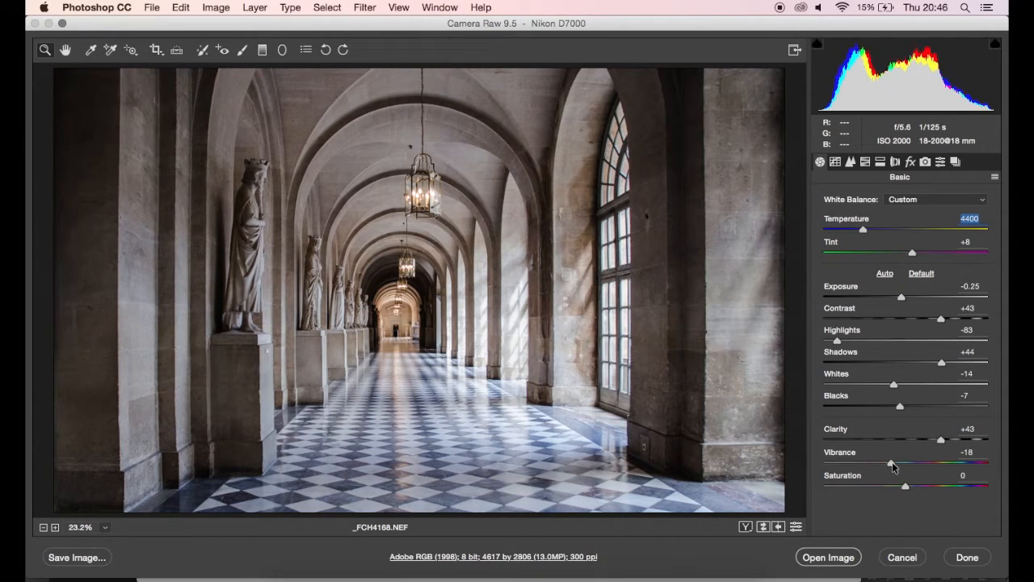
drag(893, 462, 889, 462)
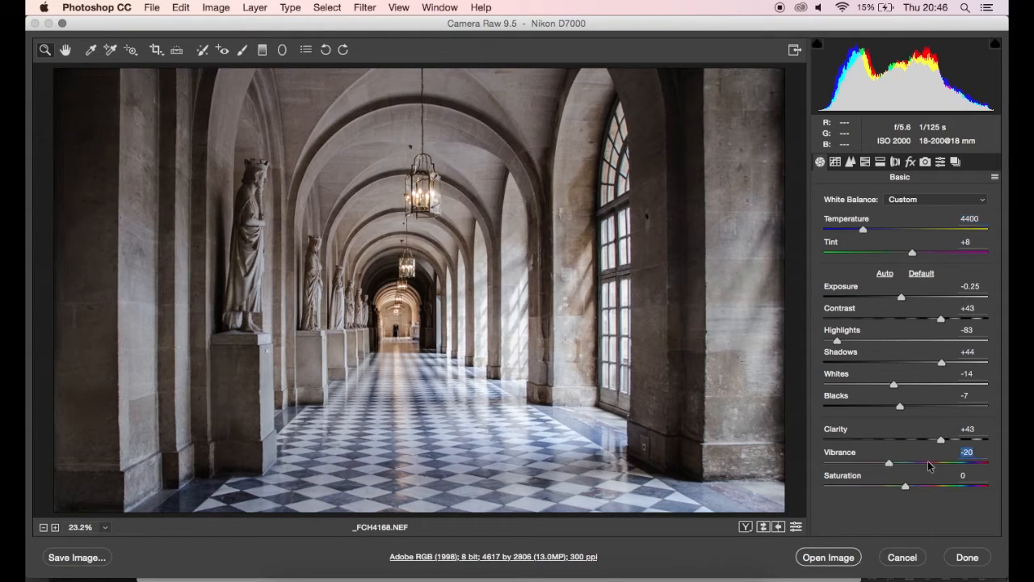
drag(889, 462, 886, 462)
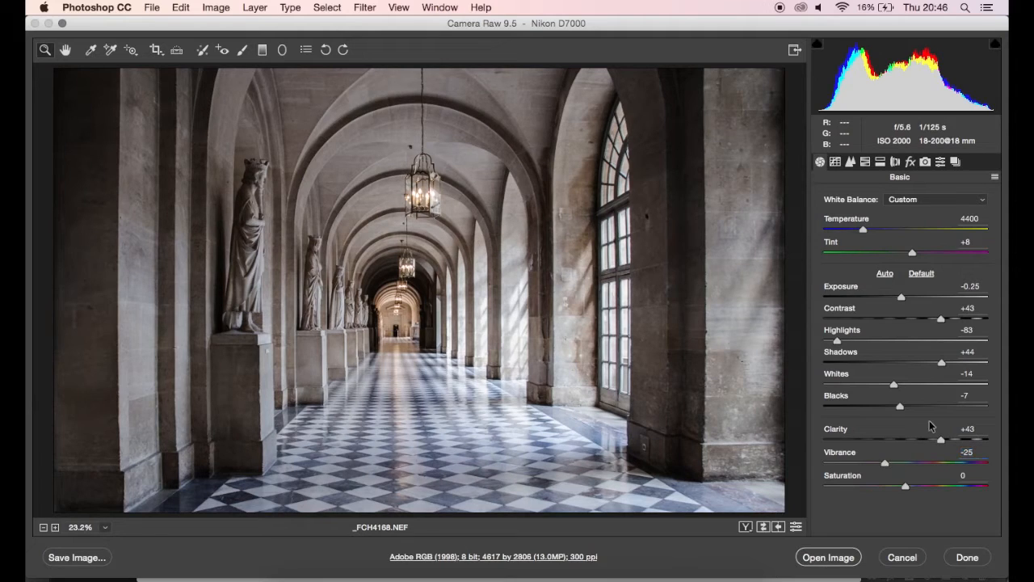
mouse_move(919, 514)
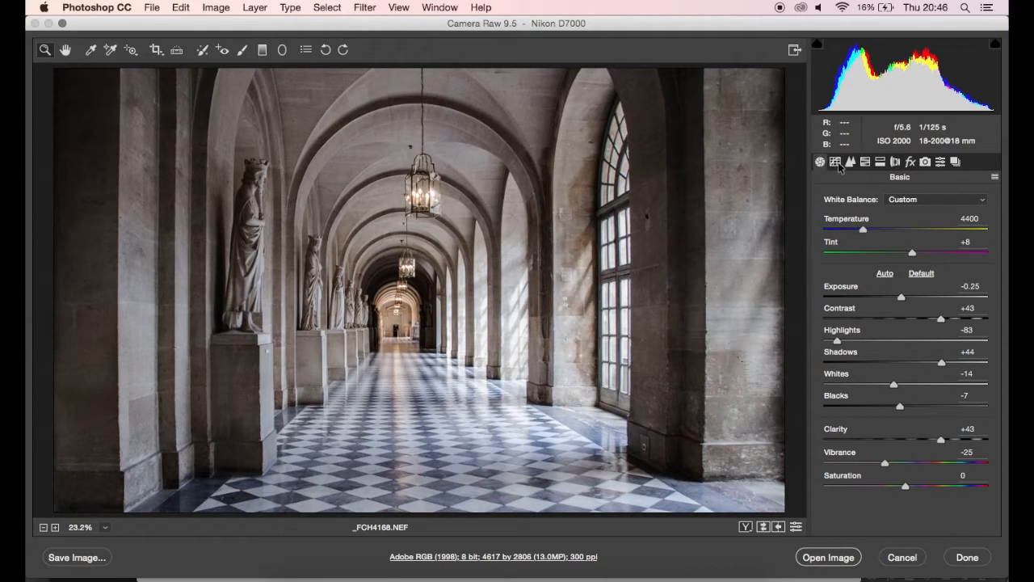
- Raise luminance noise reduction to 16 in the Detail settings
click(850, 161)
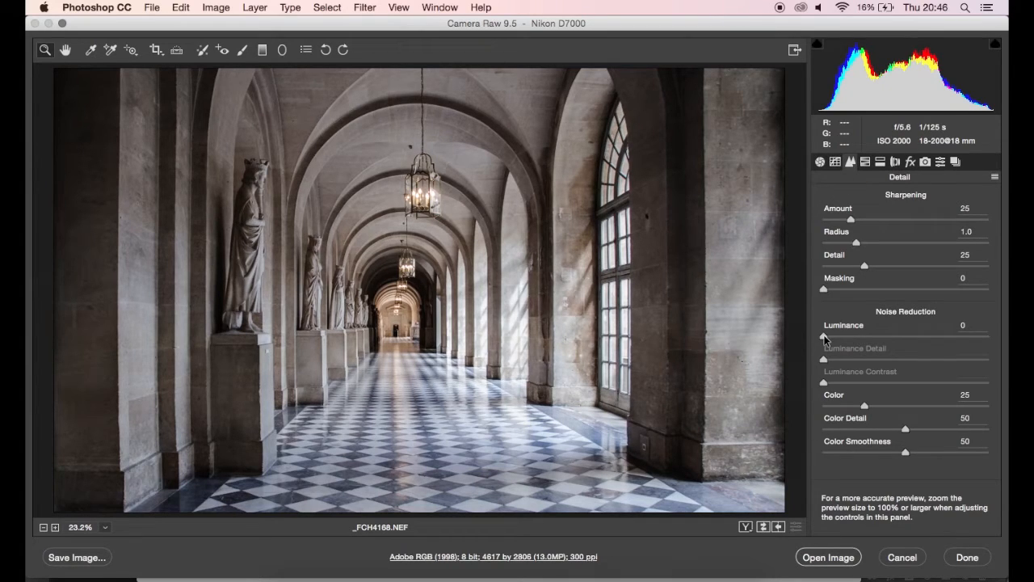
drag(823, 333, 842, 333)
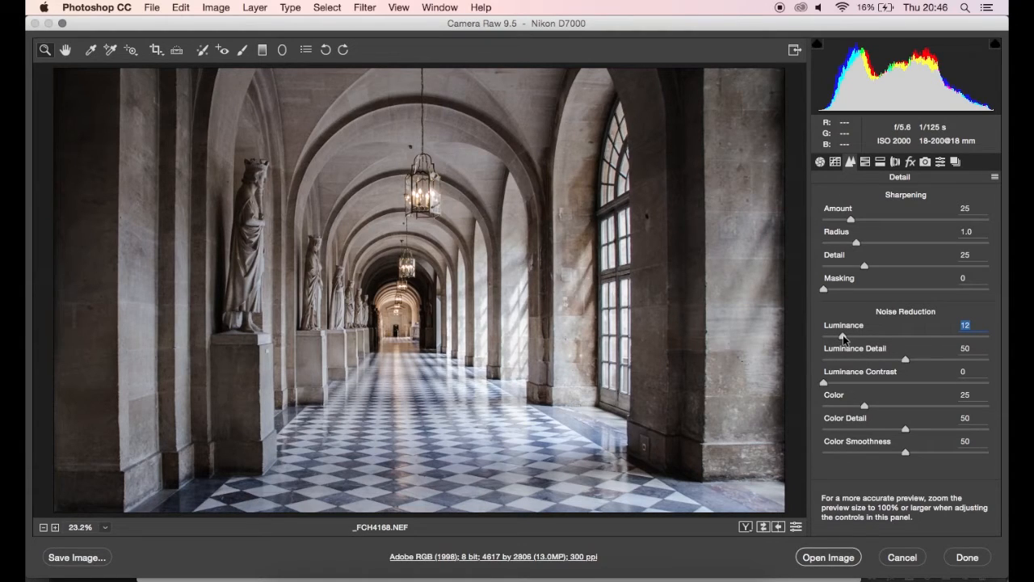
drag(840, 335, 851, 334)
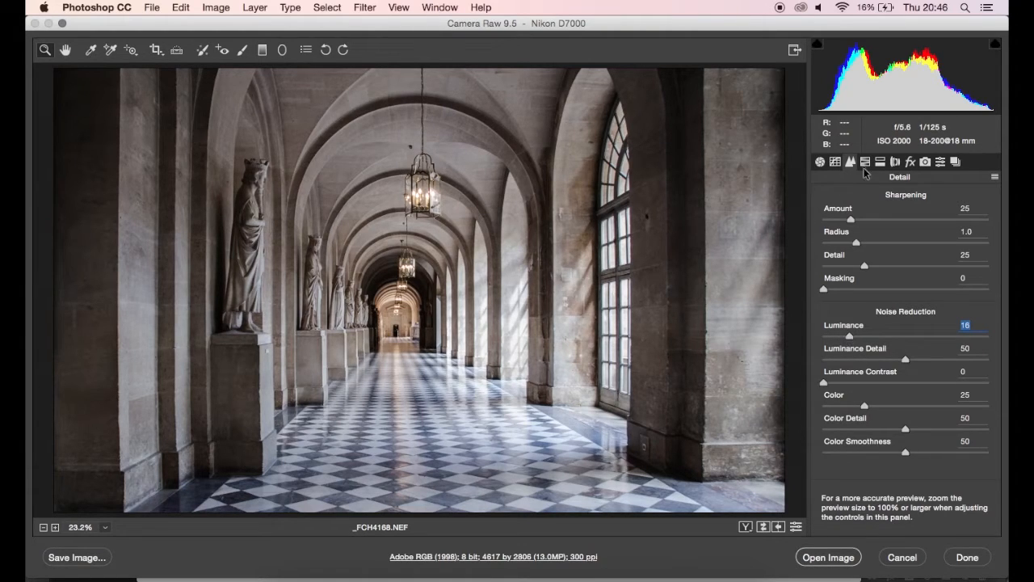
- Glance through HSL and Split Toning, ending on the Lens Corrections settings
click(896, 161)
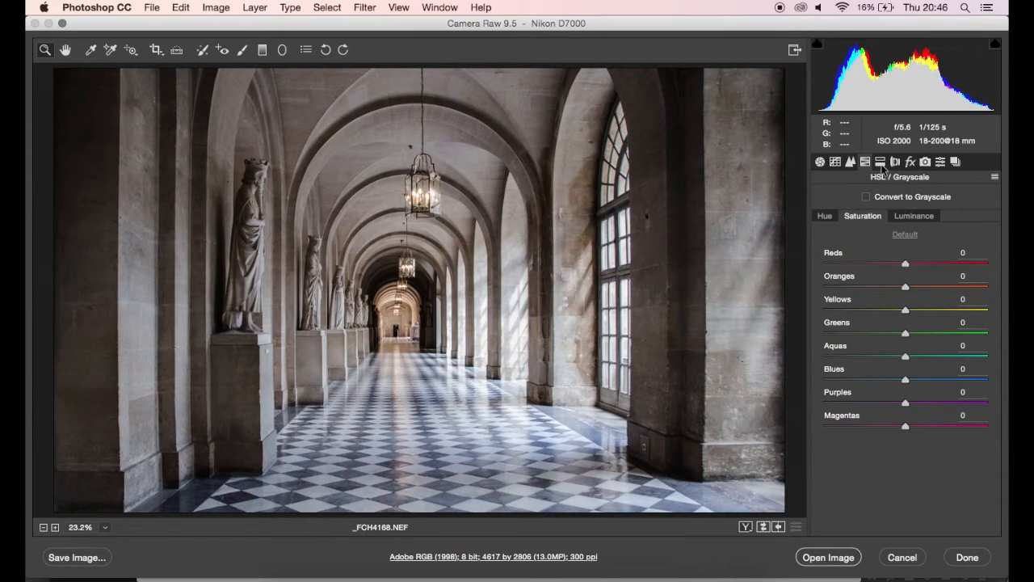
click(879, 162)
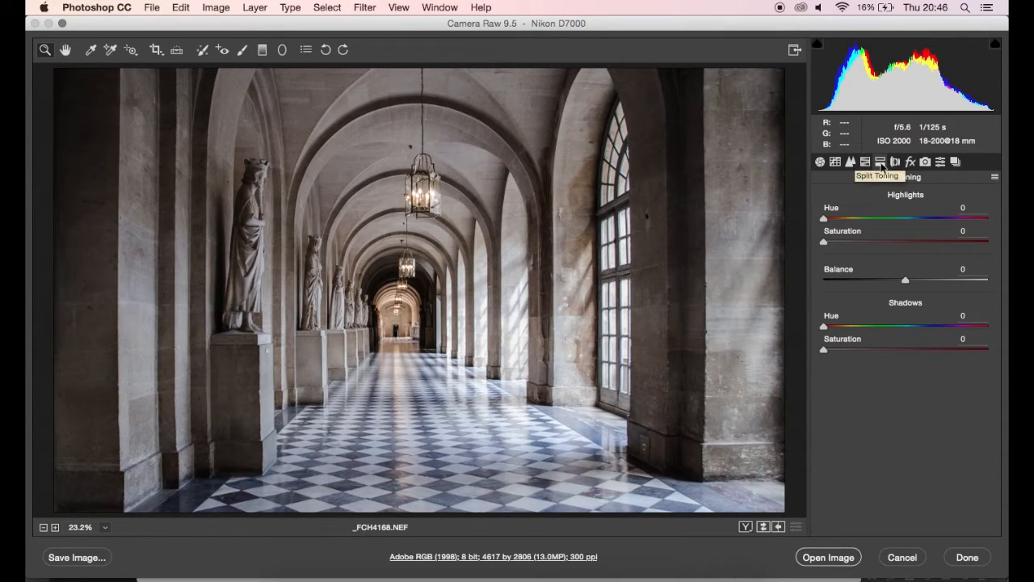
click(895, 162)
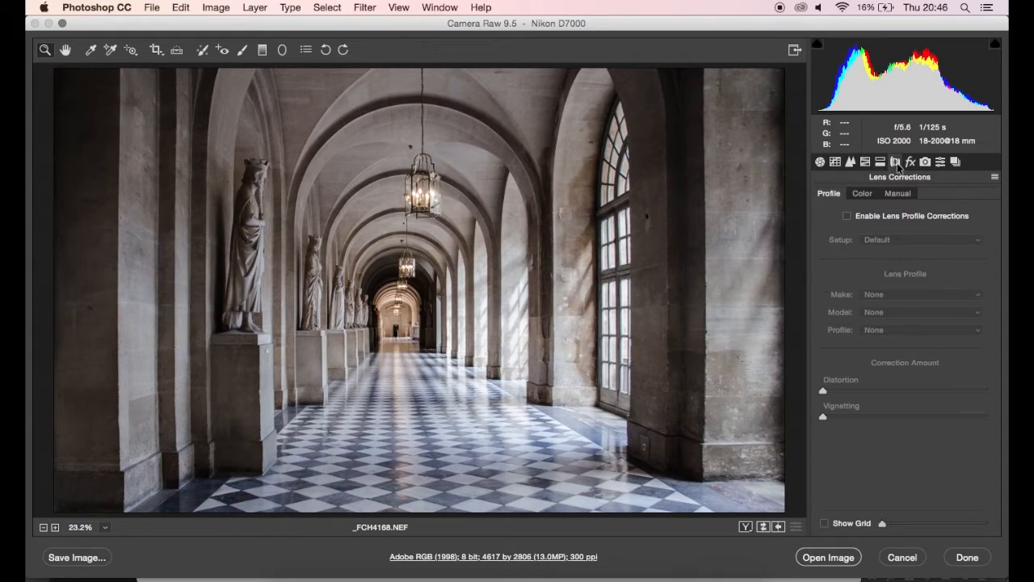
mouse_move(871, 230)
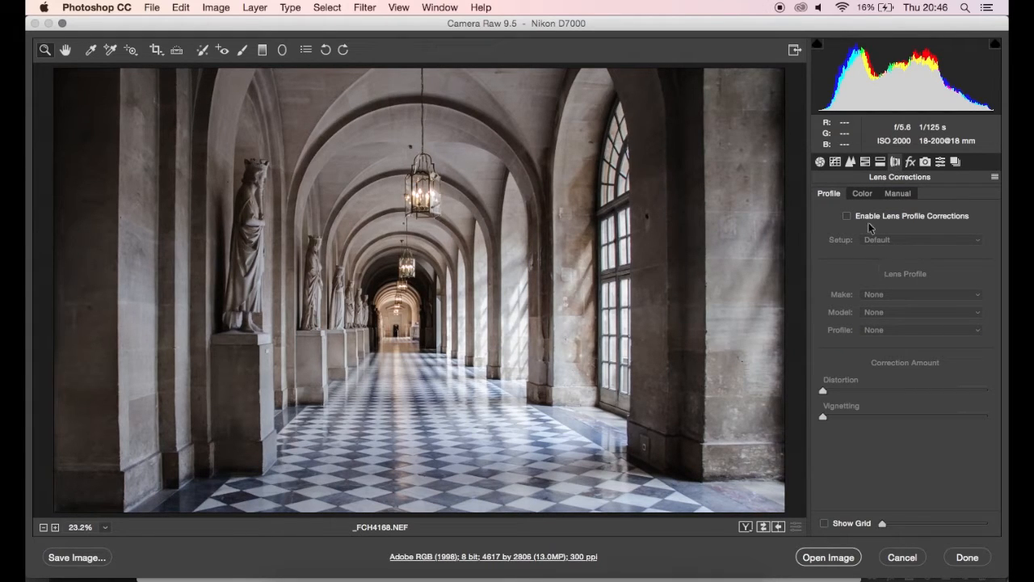
- Enable lens profile corrections with the Sigma profile and review chromatic aberration removal
click(847, 216)
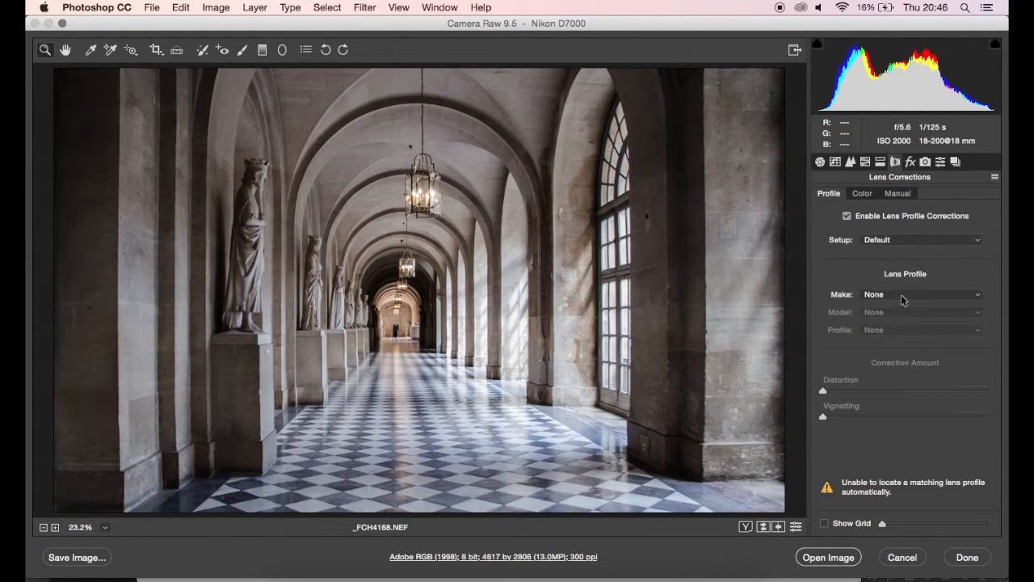
click(920, 294)
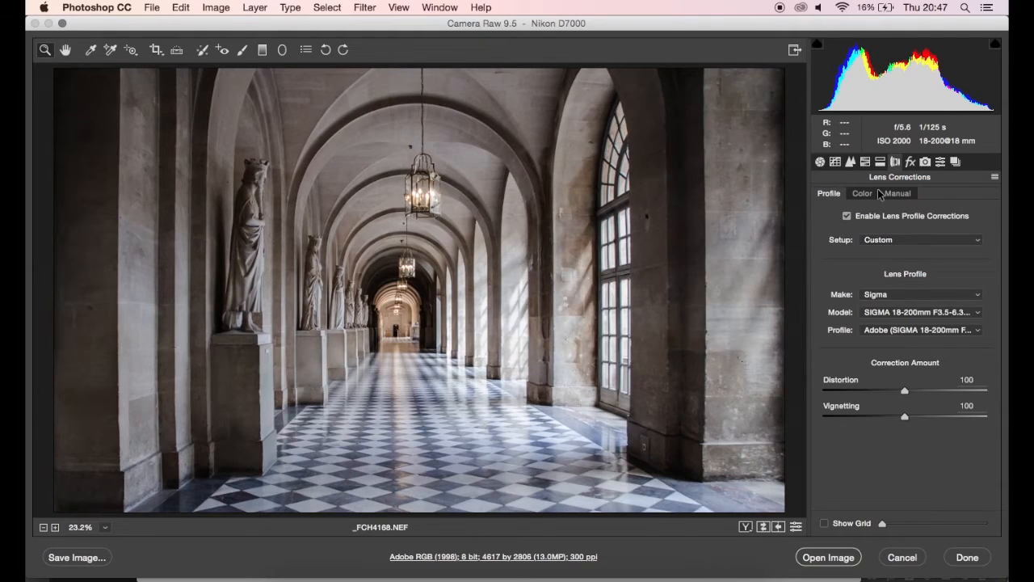
click(862, 193)
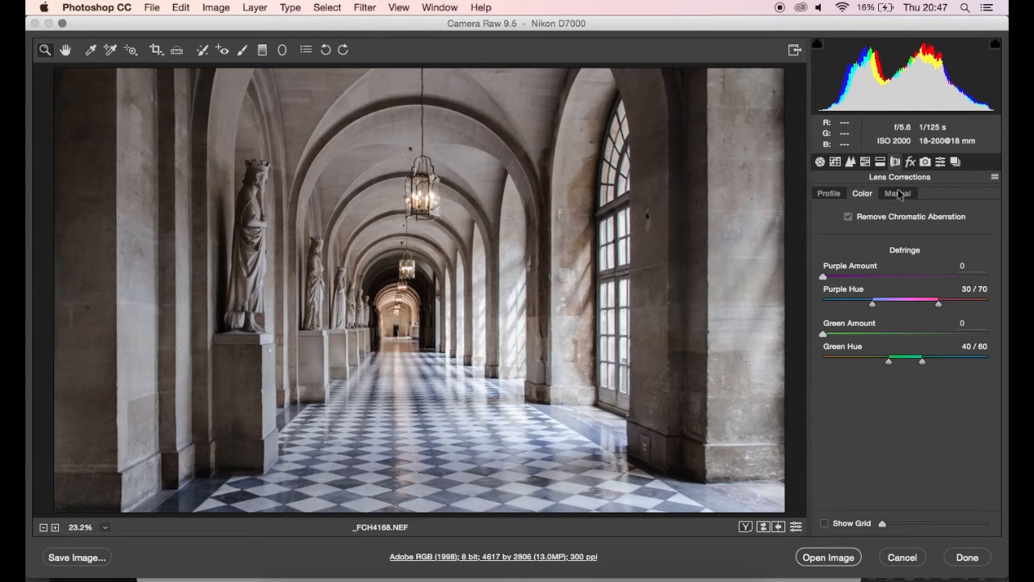
- Apply automatic Upright perspective correction and ease the edge vignette to -8
click(898, 194)
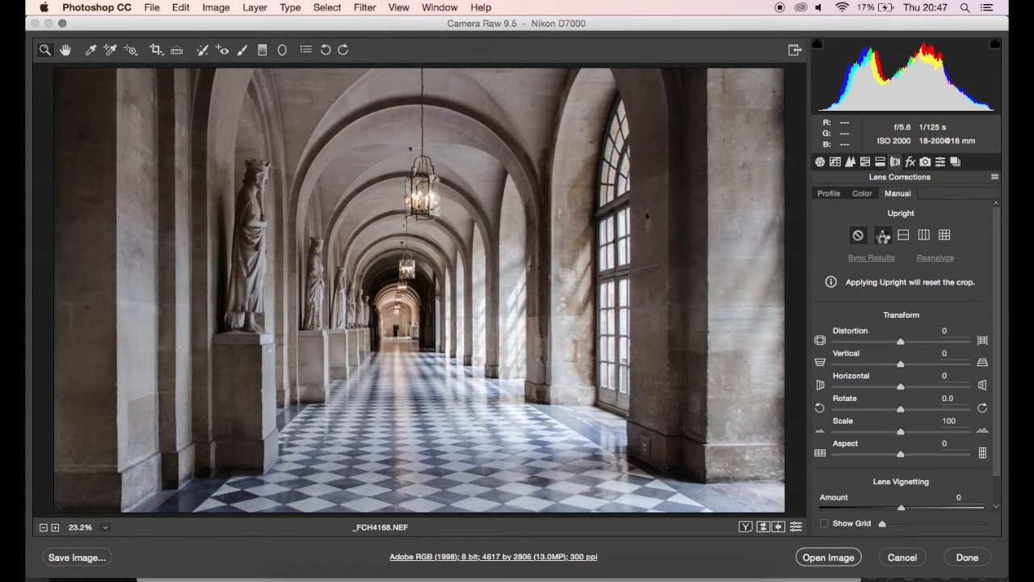
click(883, 235)
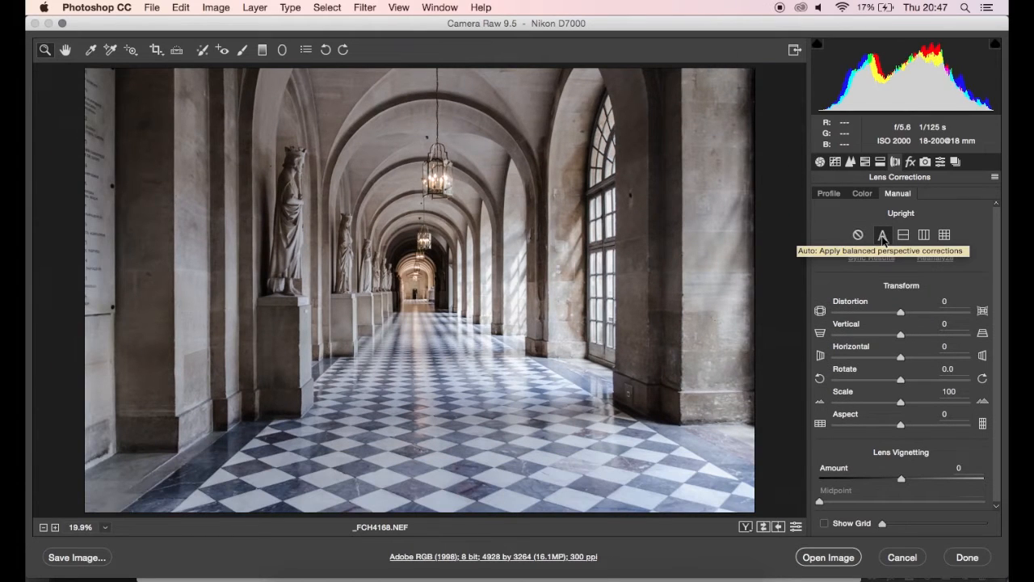
click(910, 161)
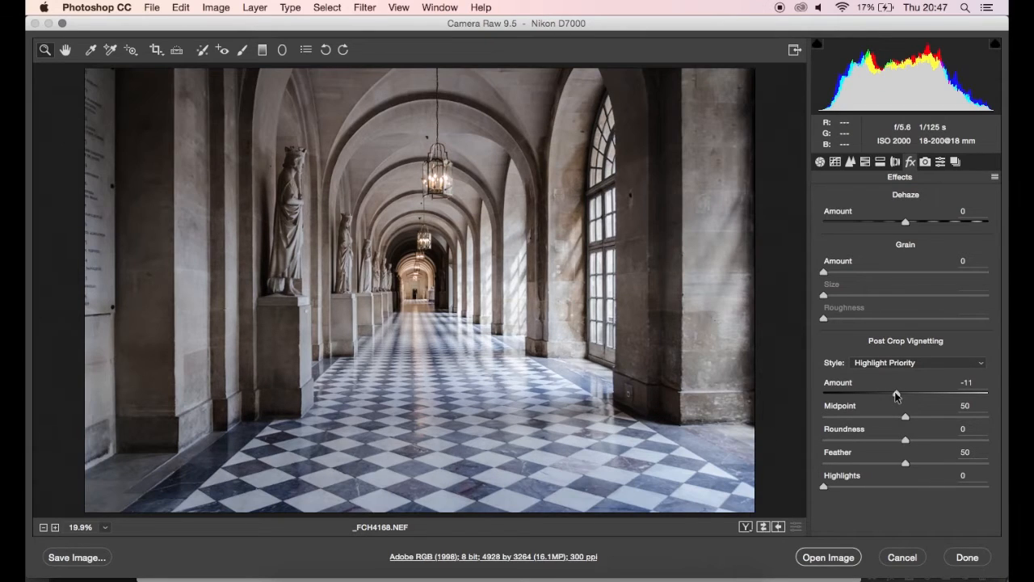
drag(894, 394, 902, 394)
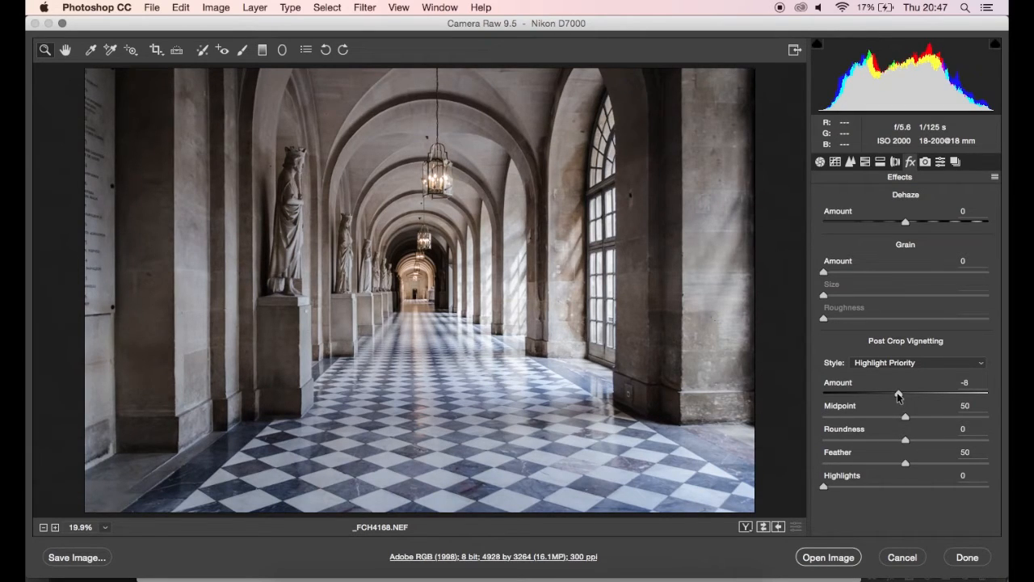
click(819, 162)
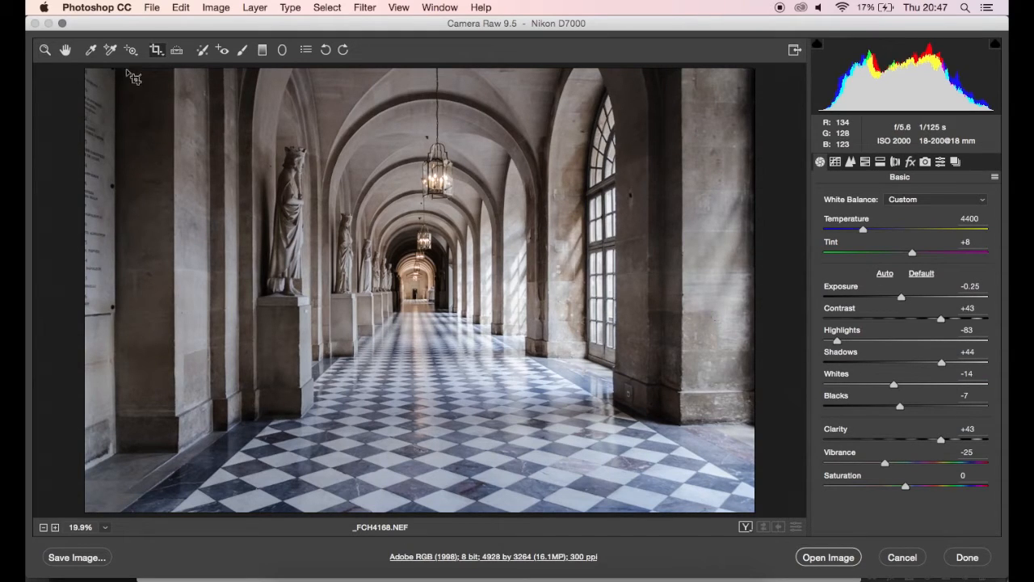
mouse_move(569, 362)
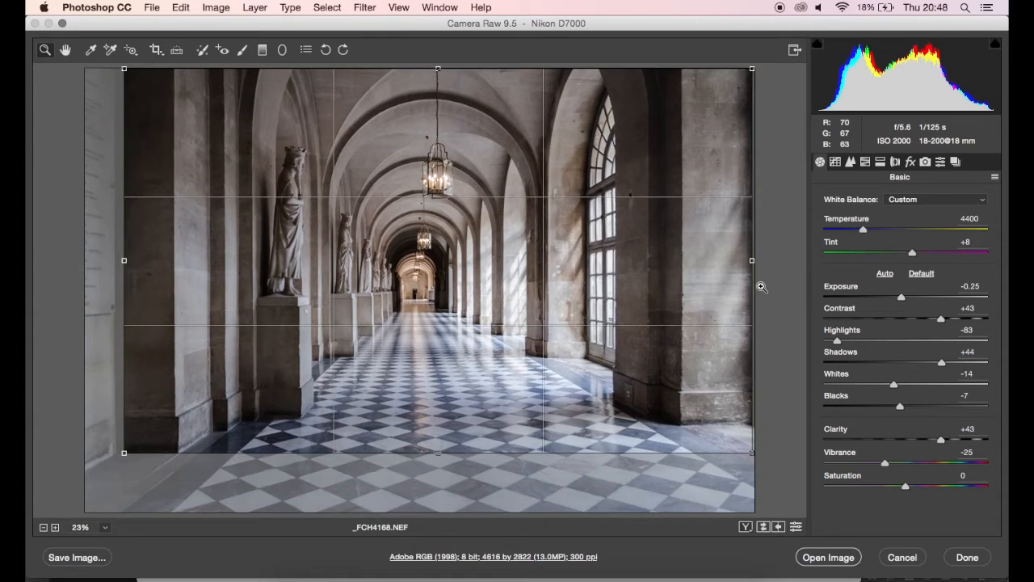
mouse_move(553, 246)
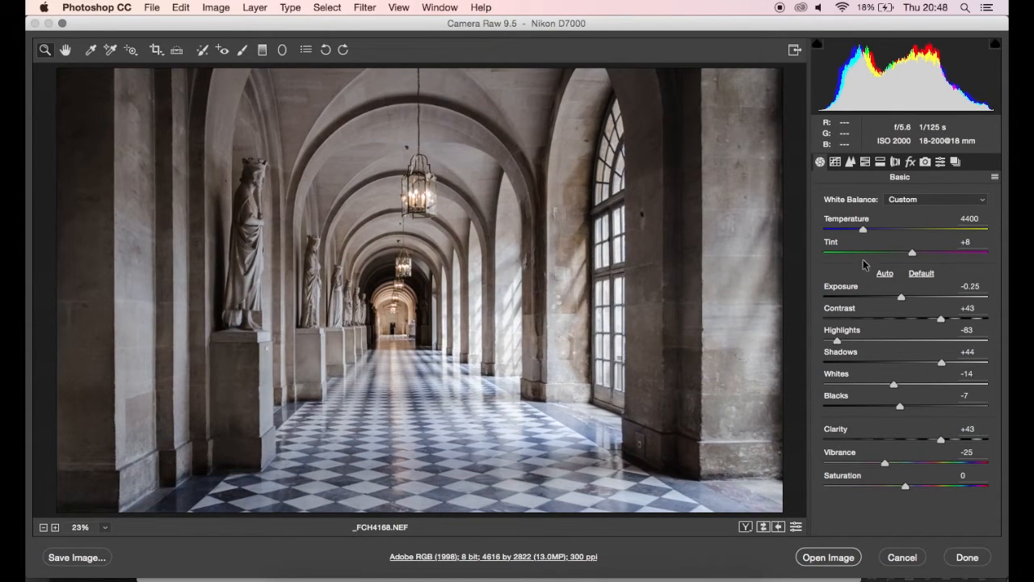
- Bring the corrected photo into Photoshop and head to the Filter menu for Topaz
click(828, 556)
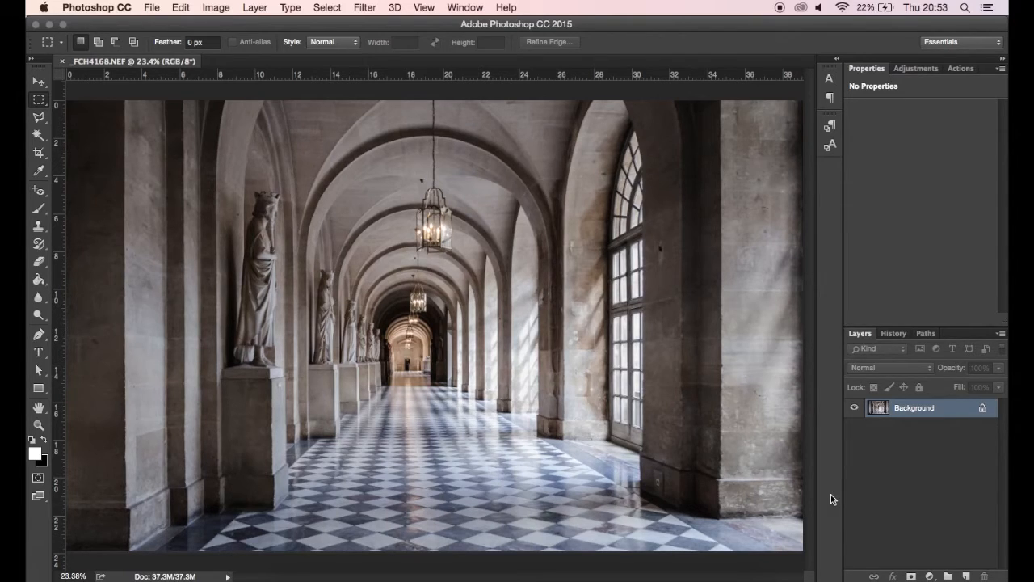
mouse_move(897, 495)
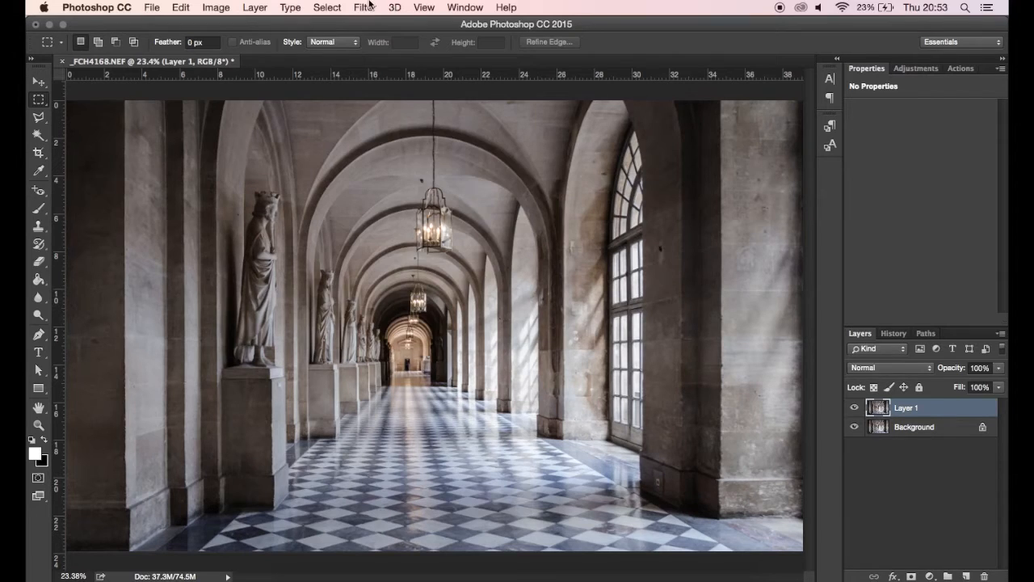
click(364, 7)
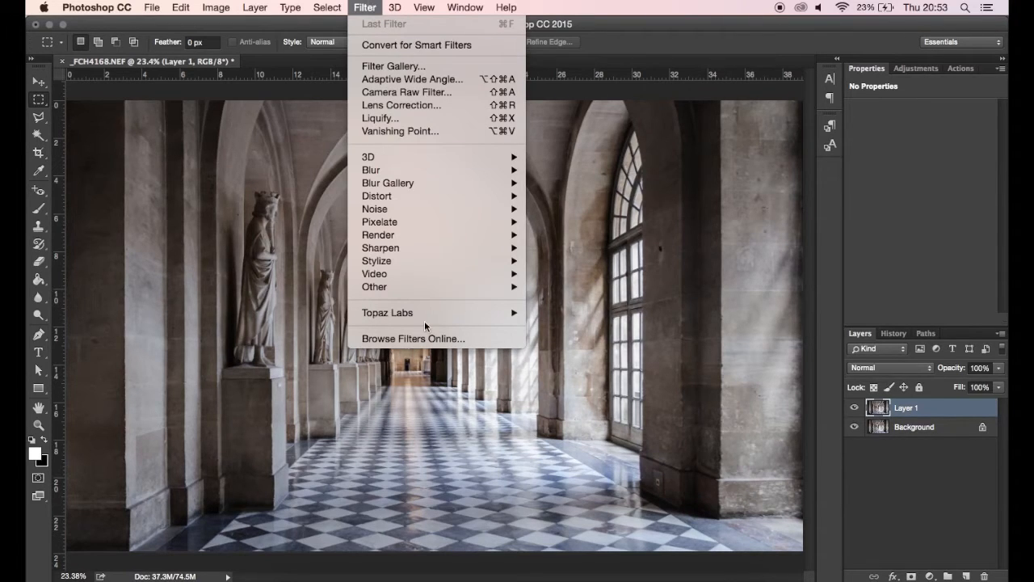
mouse_move(388, 314)
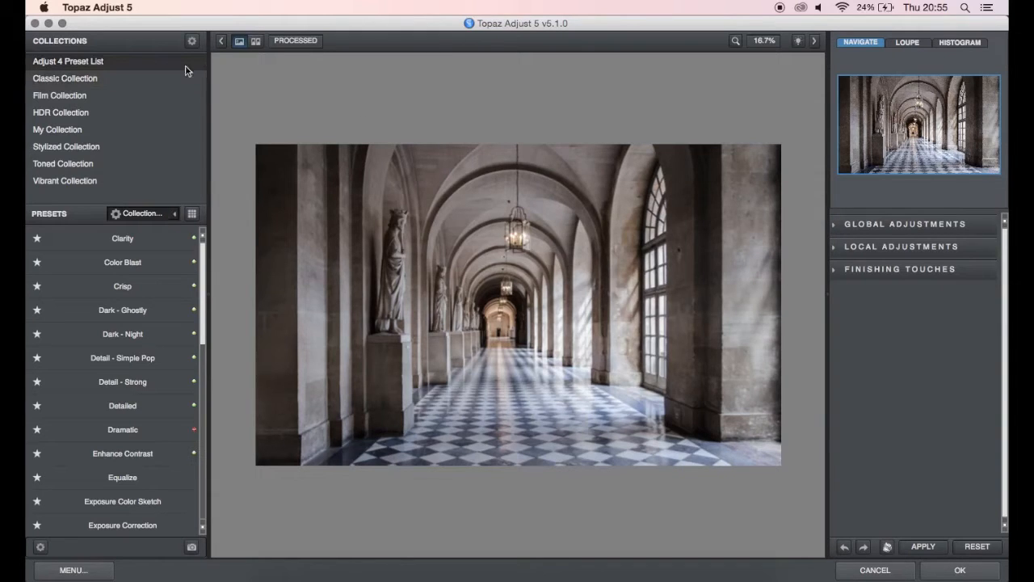
mouse_move(126, 88)
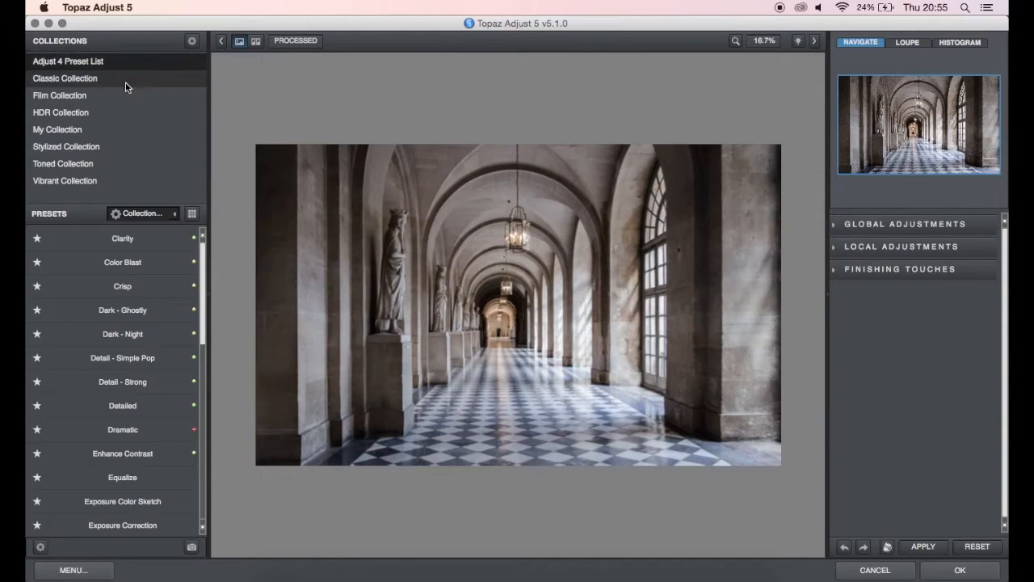
click(65, 77)
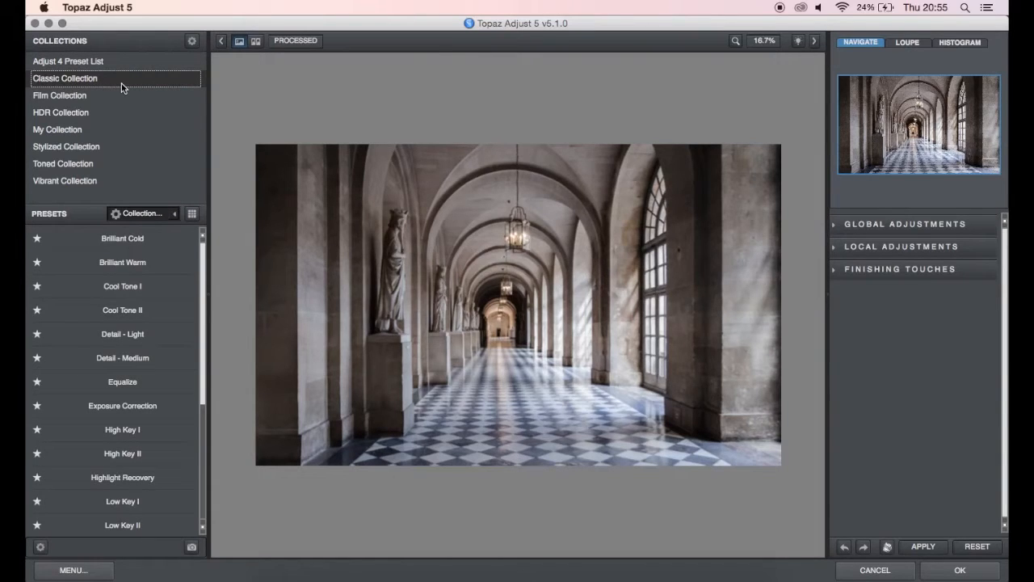
click(58, 93)
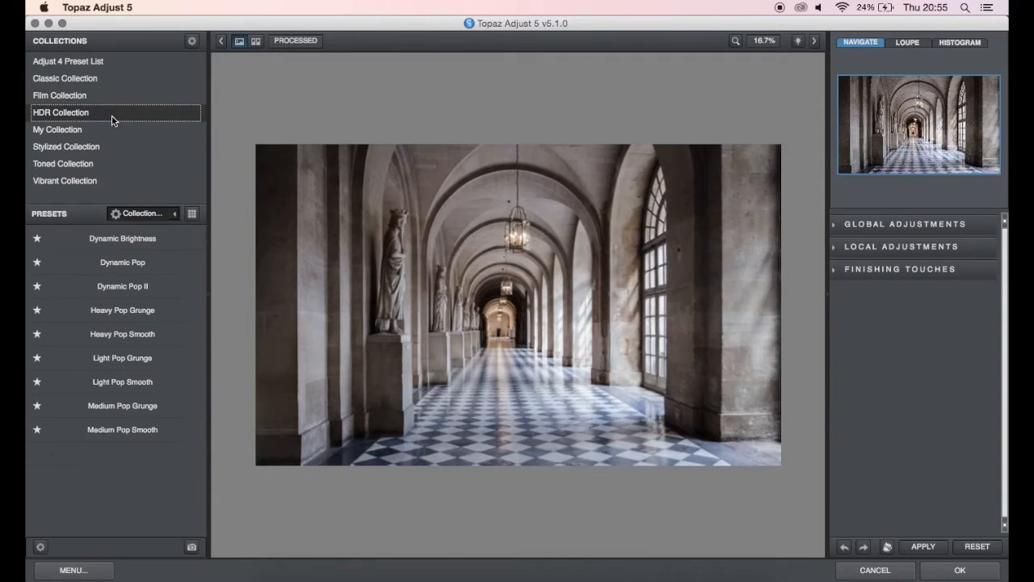
click(57, 130)
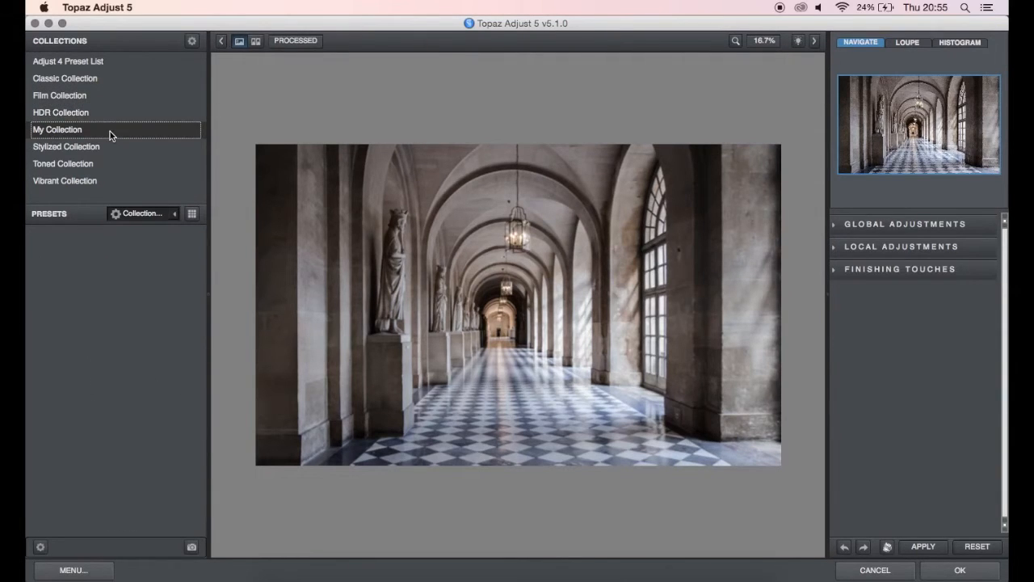
click(66, 145)
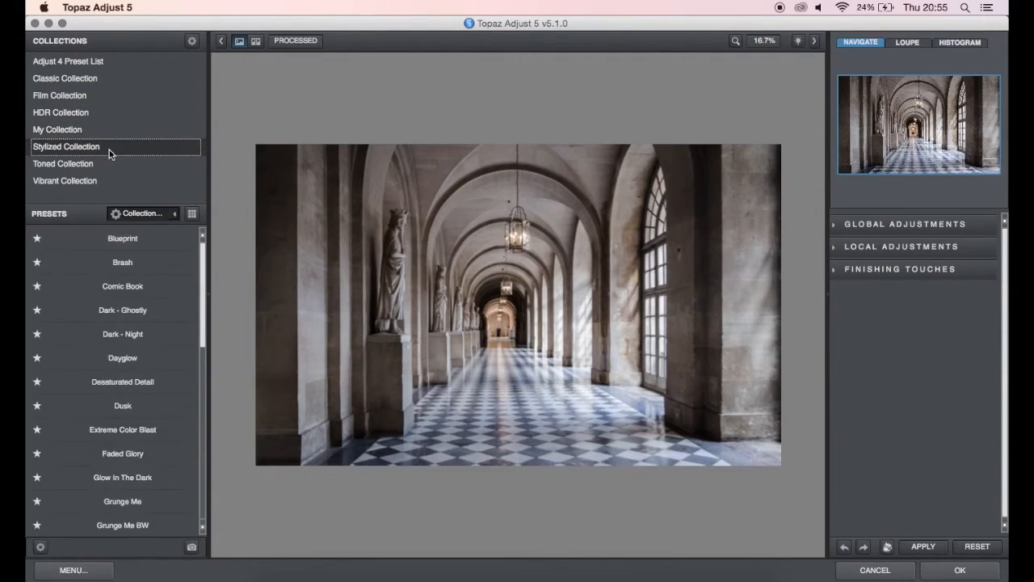
click(63, 164)
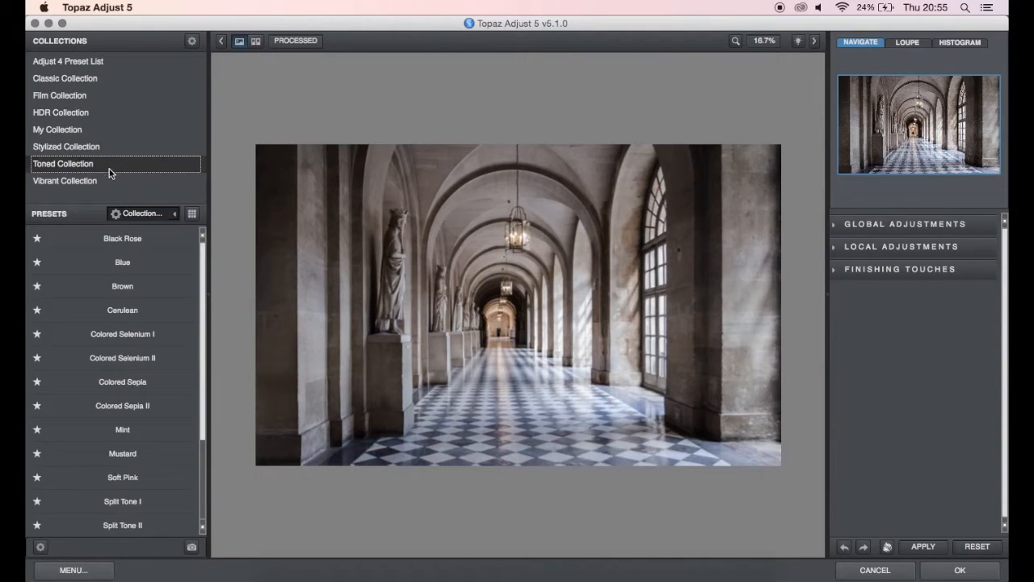
click(65, 181)
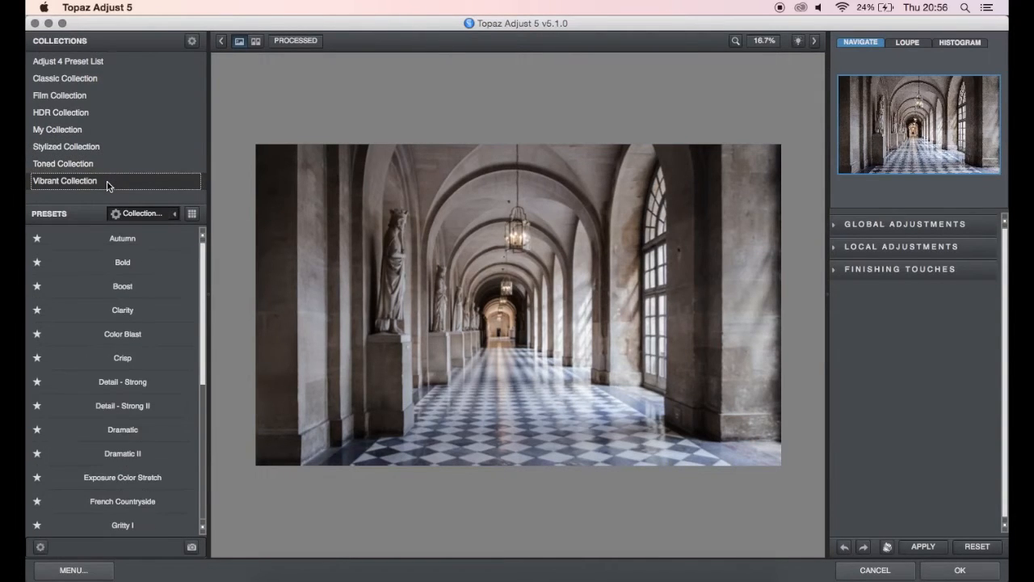
mouse_move(149, 68)
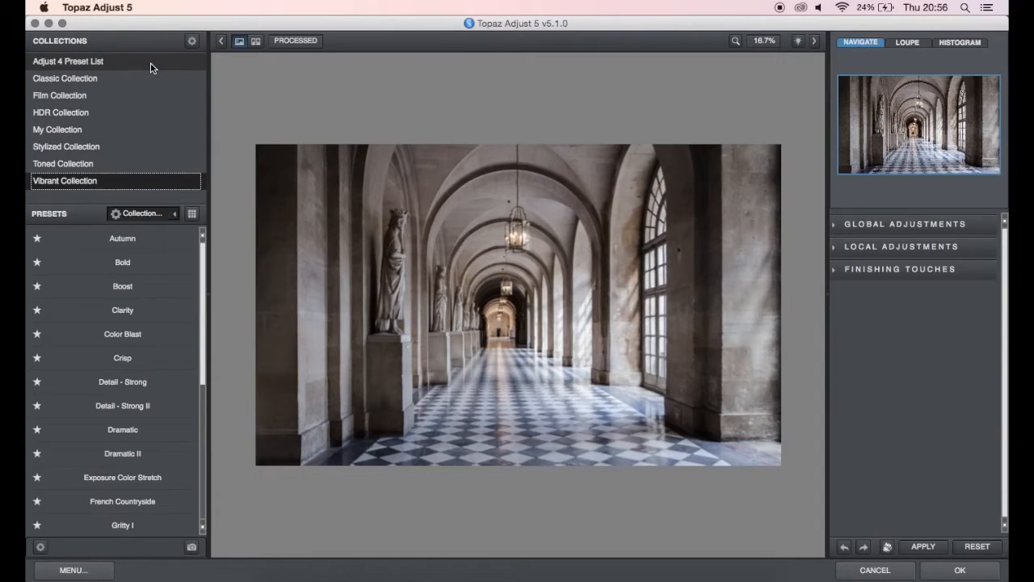
click(67, 61)
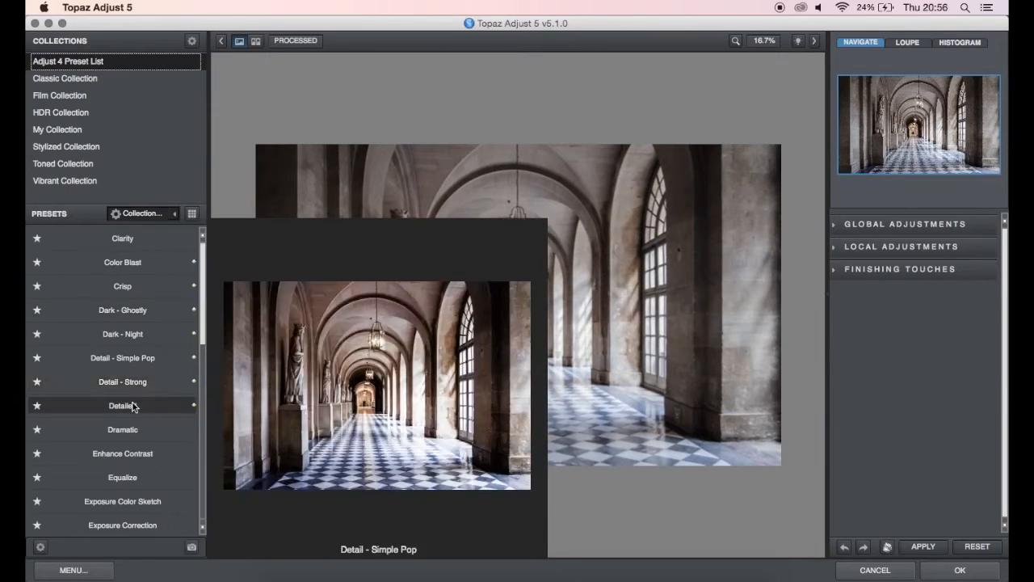
- Preview Detail - Strong, Detail - Simple Pop and Dark - Night, then choose the Clarity preset
click(123, 381)
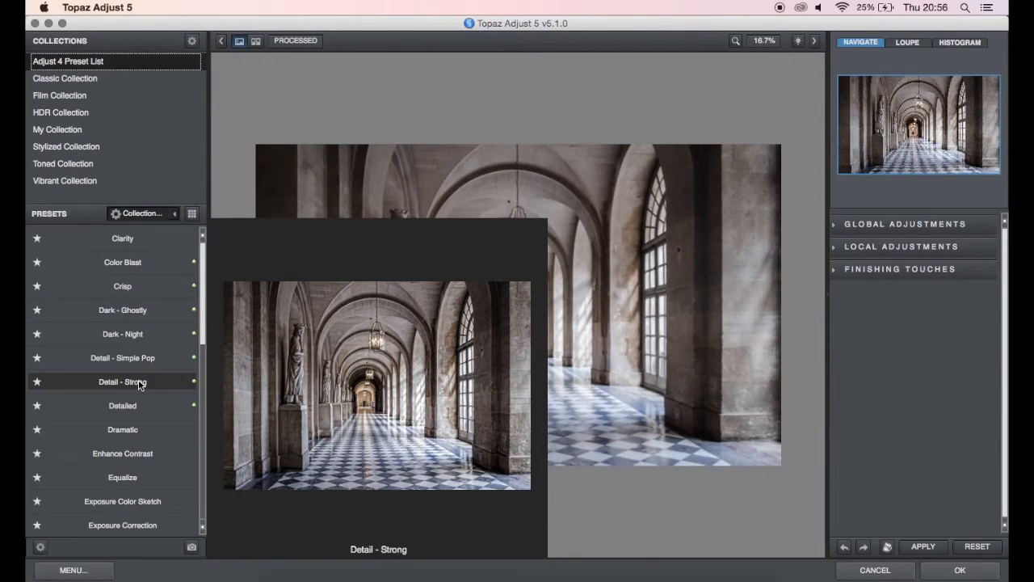
click(123, 357)
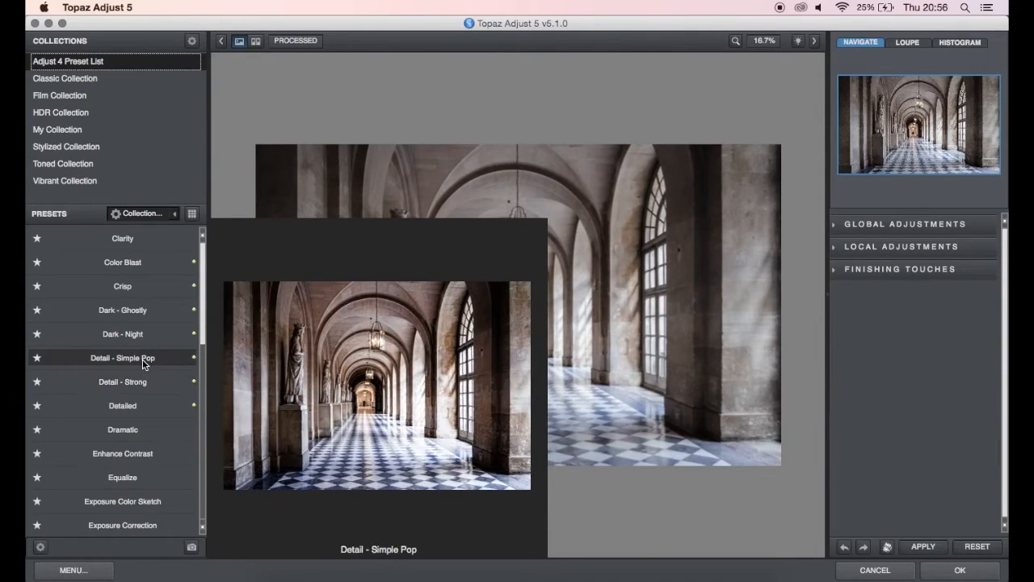
click(123, 333)
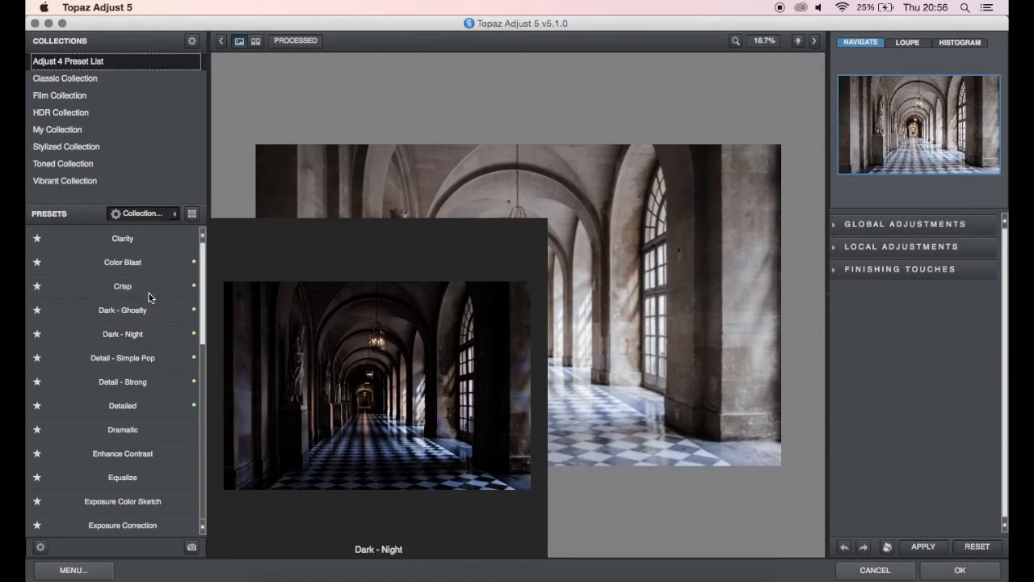
click(123, 237)
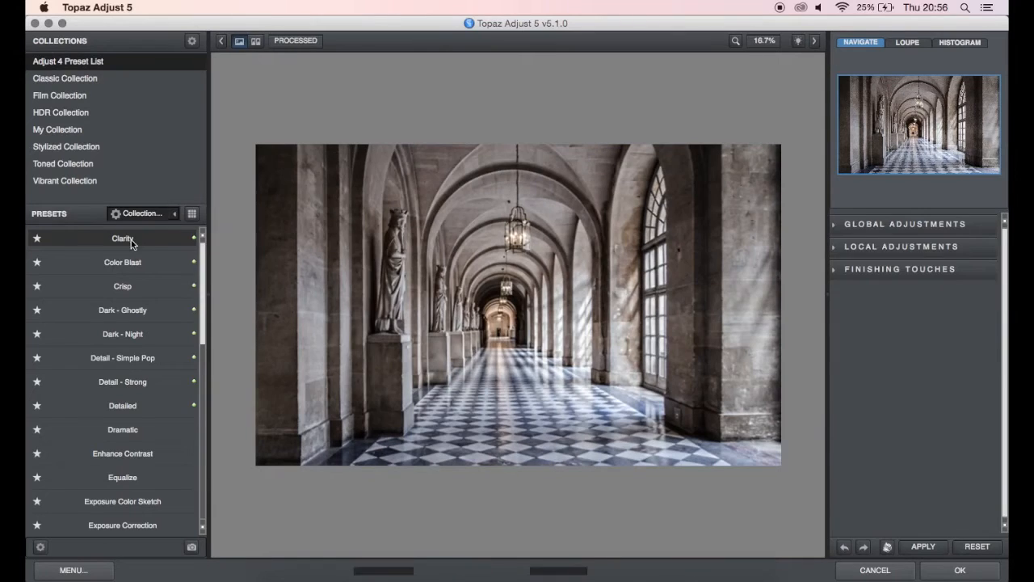
- In Global Adjustments keep adaptive exposure 0.20, set regions 17, contrast 0.28, brightness 0.15
click(905, 223)
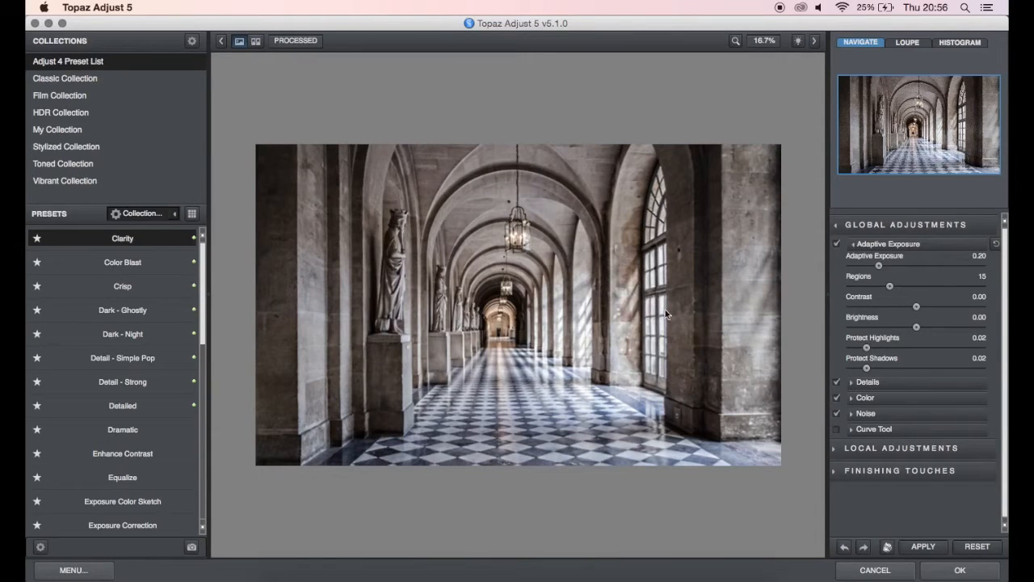
mouse_move(784, 333)
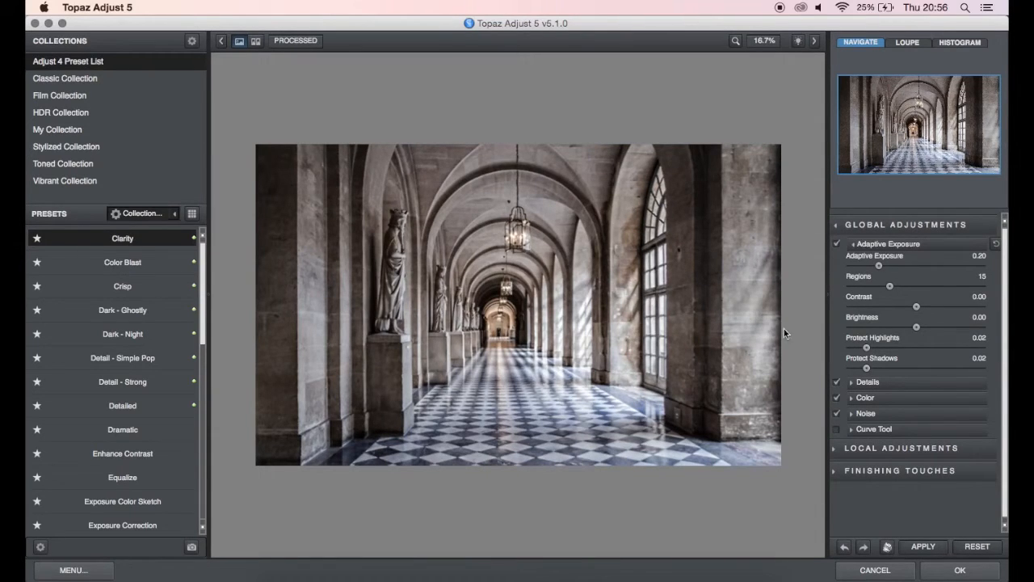
drag(879, 265, 881, 265)
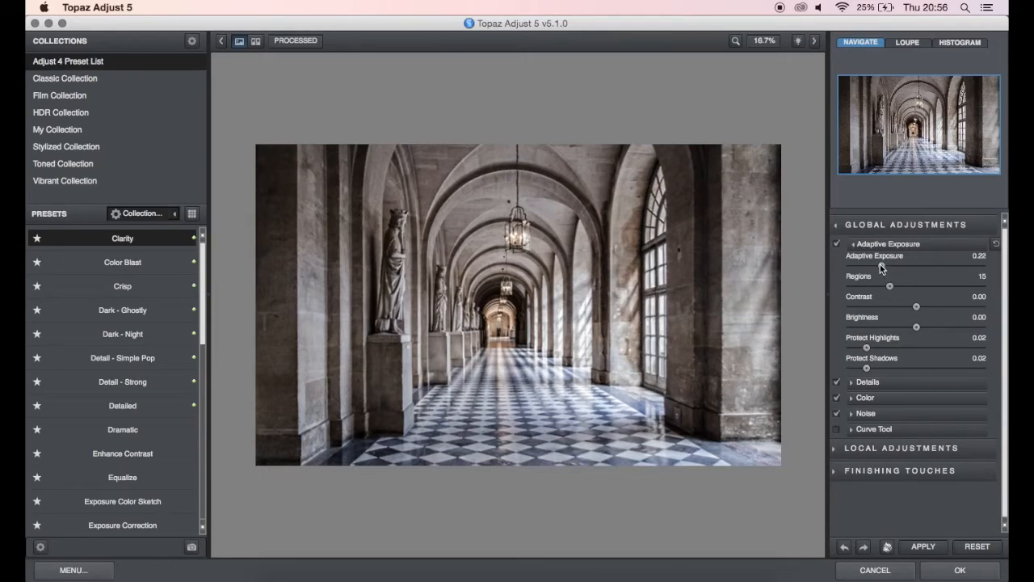
drag(882, 268, 879, 269)
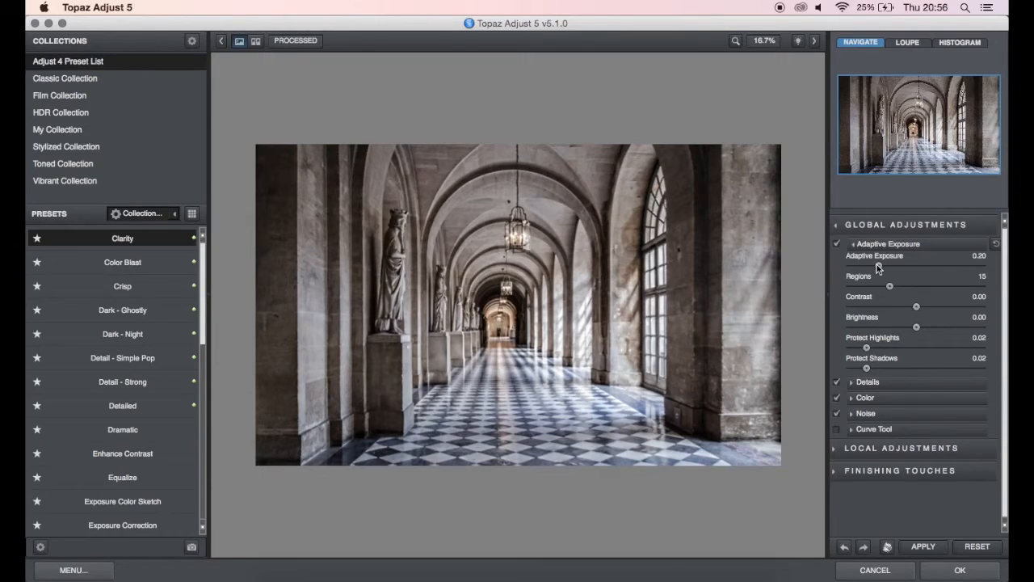
drag(889, 286, 892, 286)
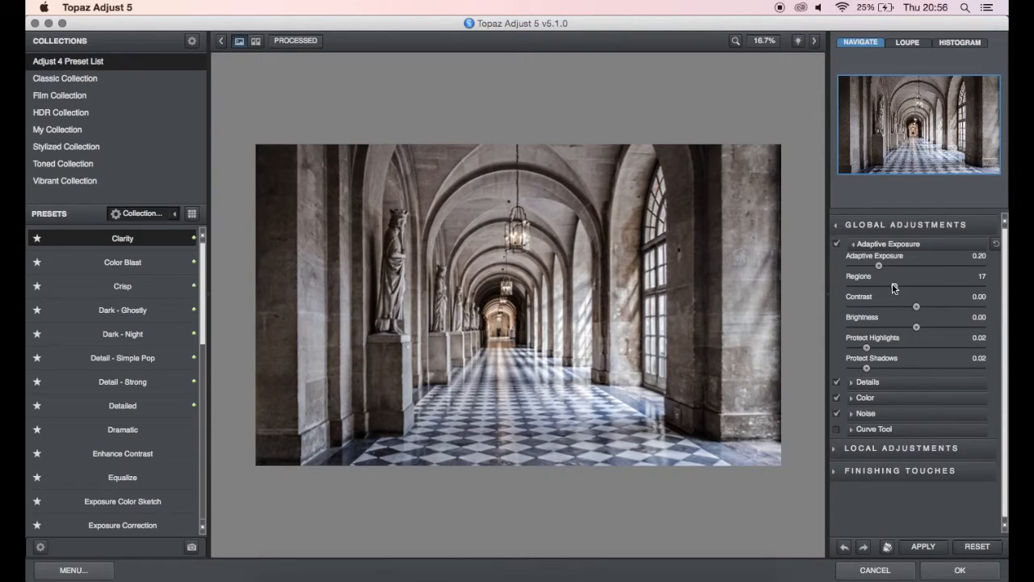
drag(915, 307, 920, 307)
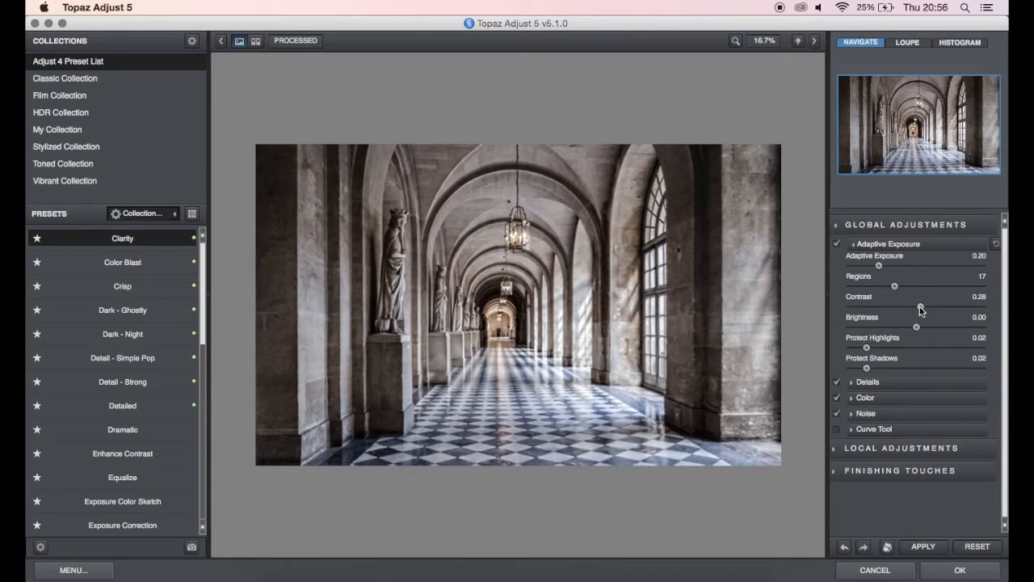
drag(917, 327, 914, 326)
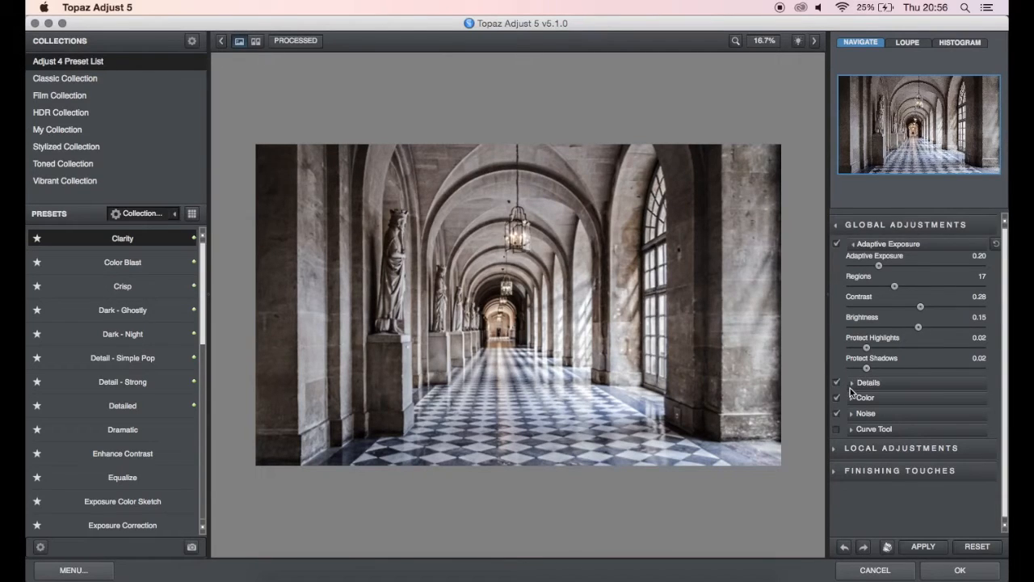
click(868, 381)
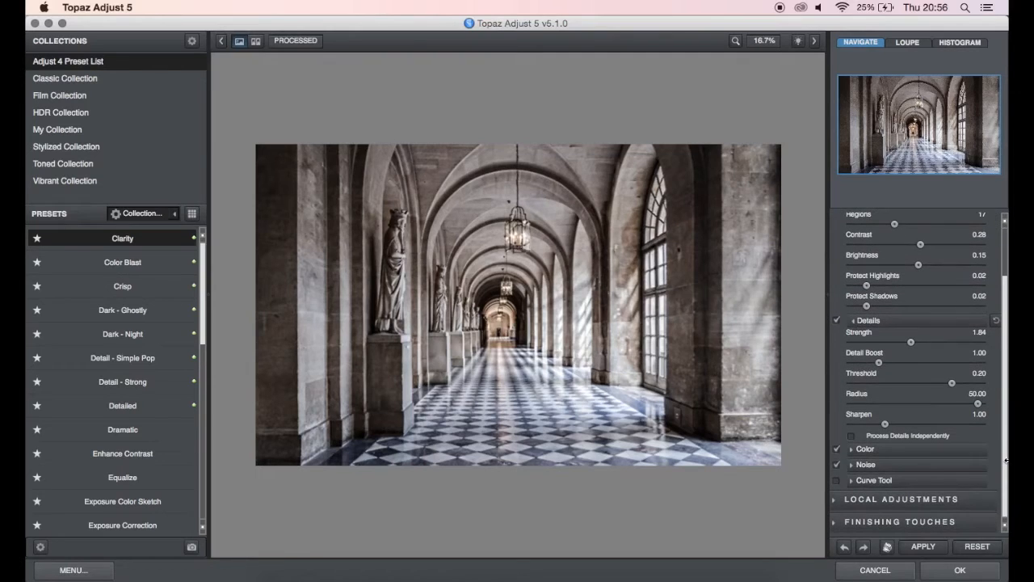
- Review the colour, noise, tone curve and finishing settings without changing them
click(867, 449)
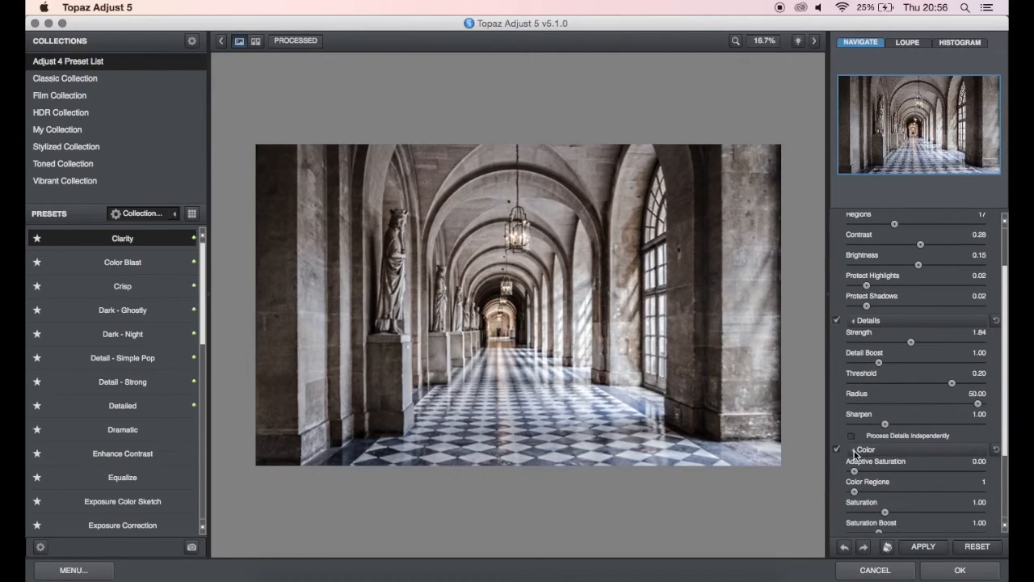
scroll(down, 3)
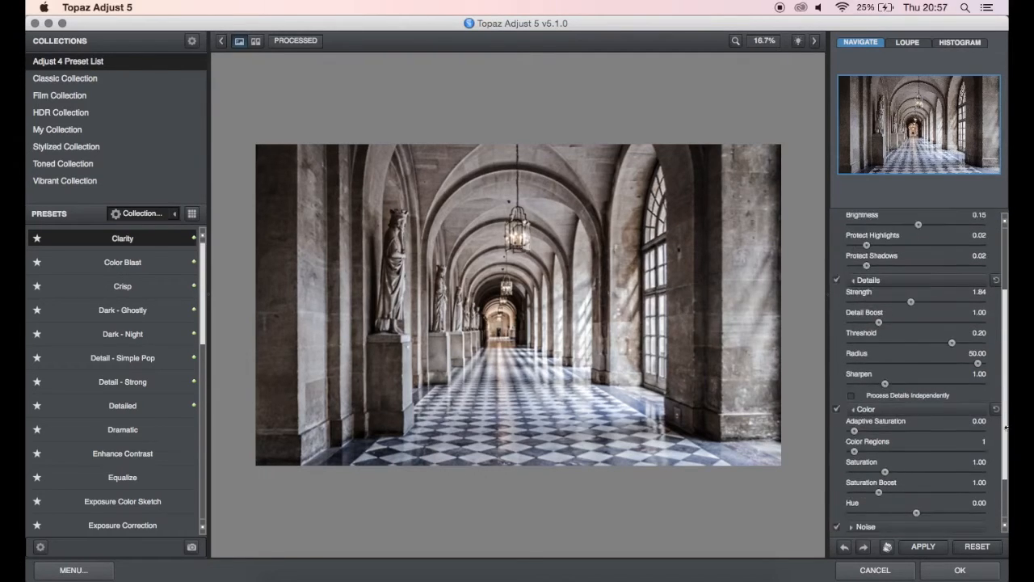
scroll(down, 3)
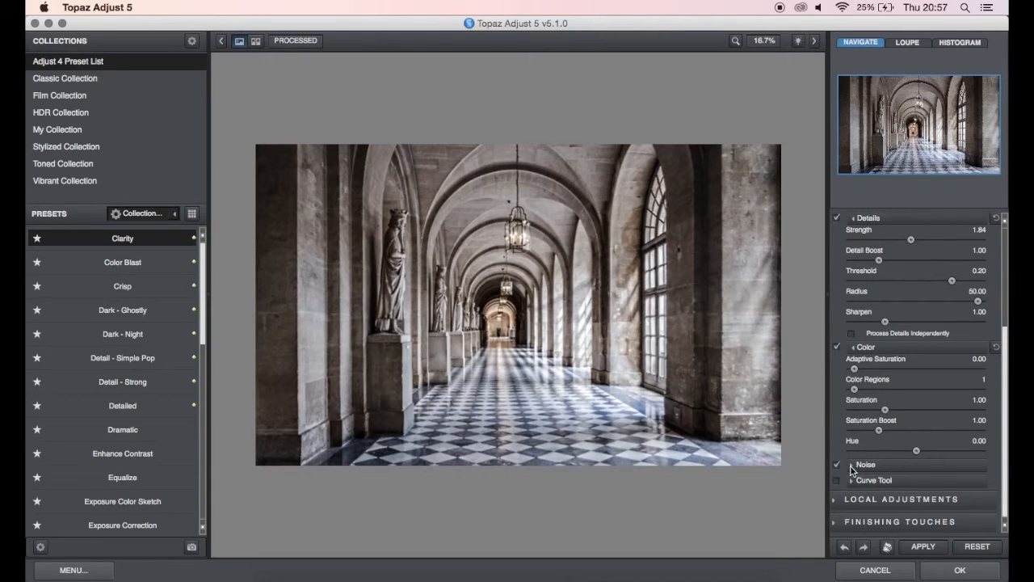
scroll(down, 3)
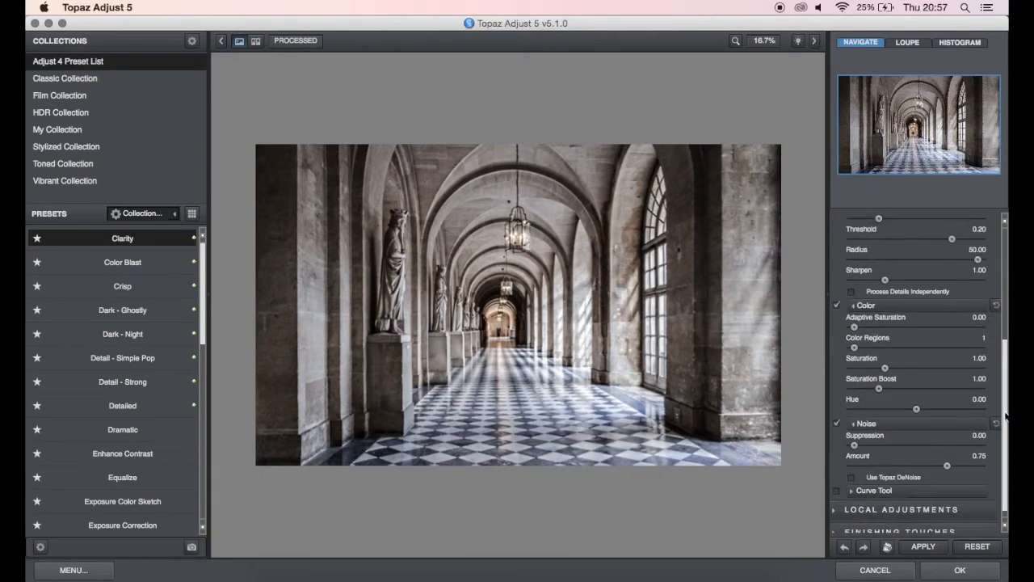
scroll(down, 3)
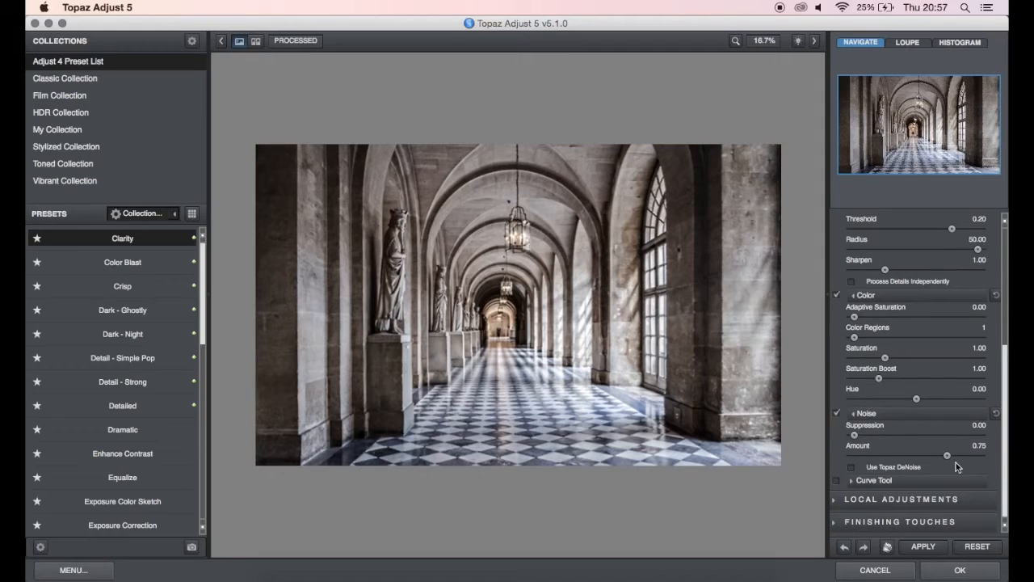
click(873, 480)
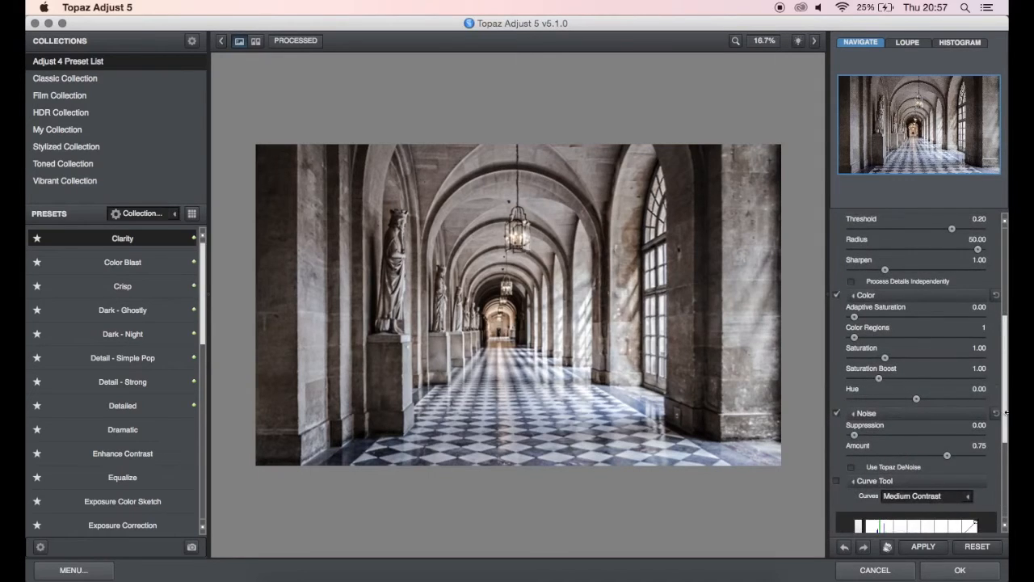
scroll(down, 3)
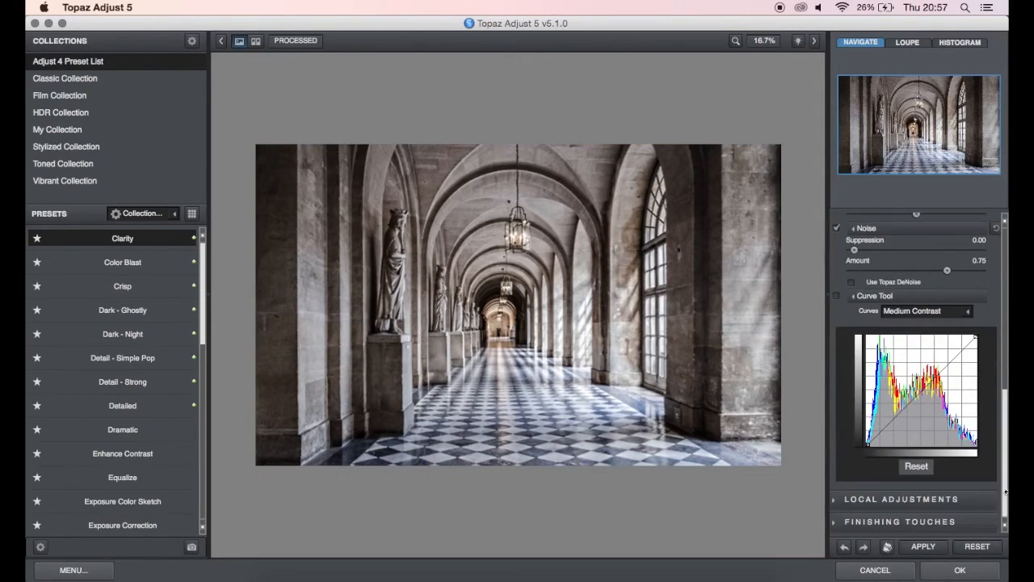
scroll(down, 3)
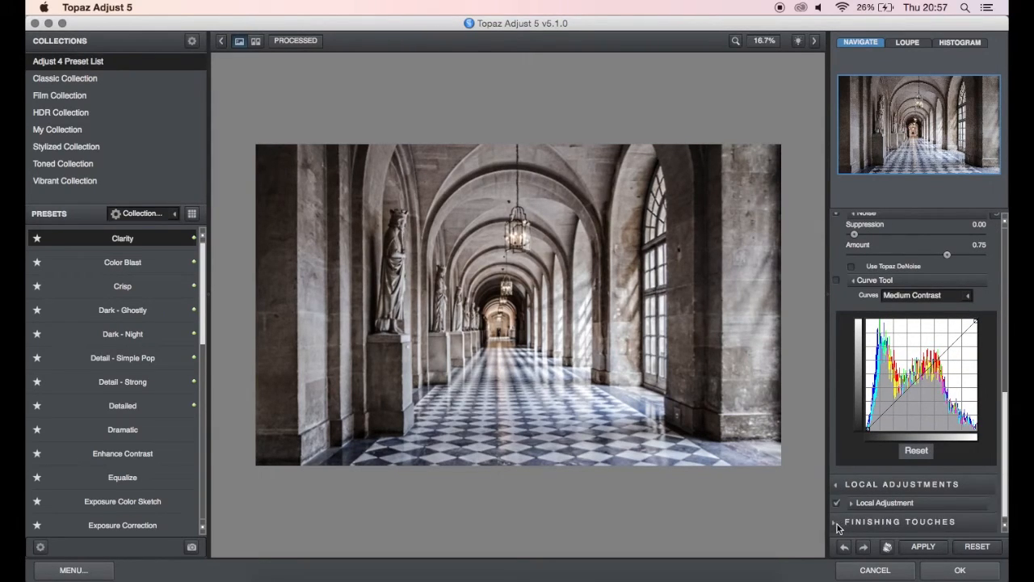
mouse_move(837, 523)
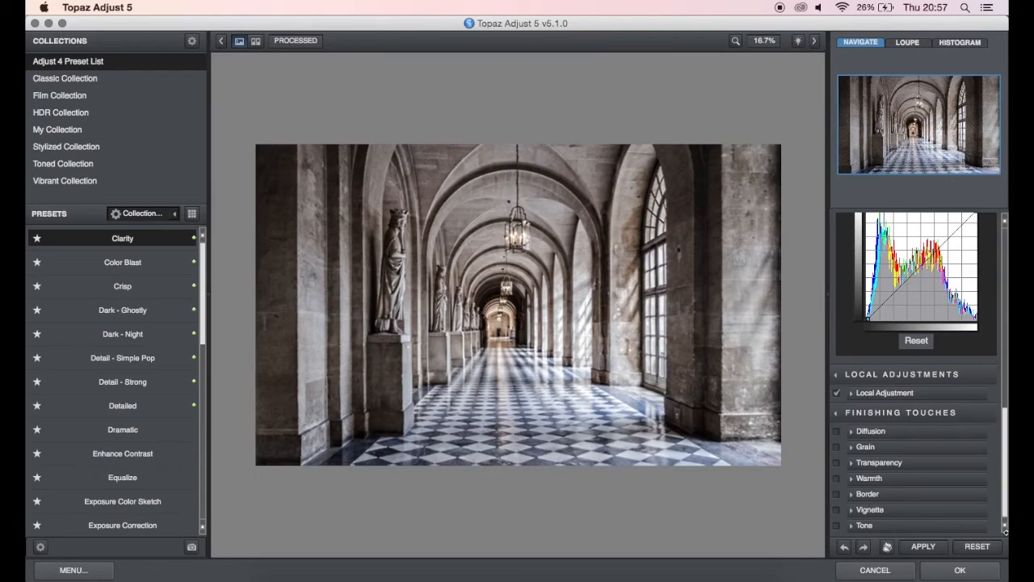
mouse_move(558, 238)
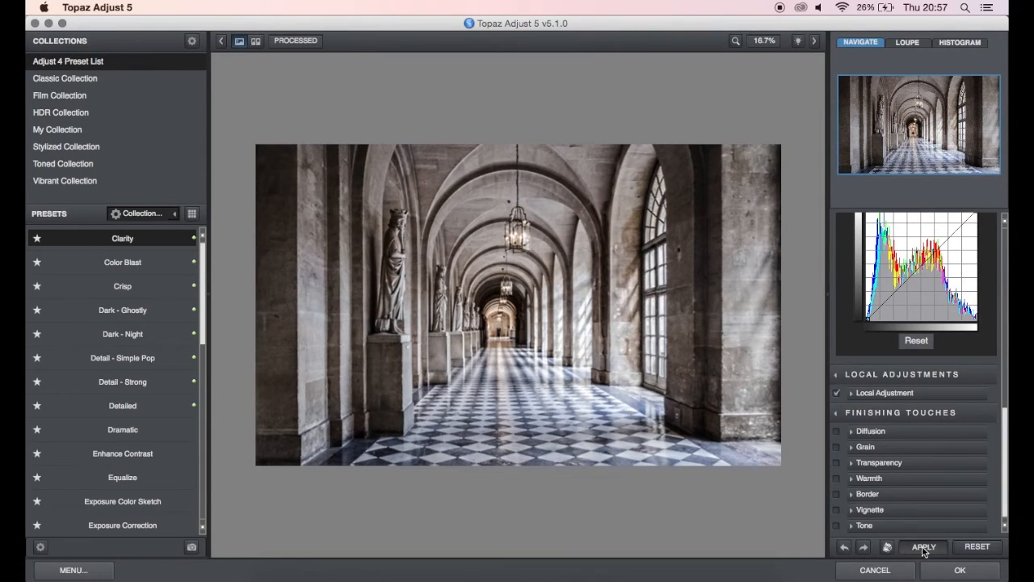
- Apply the adjusted Clarity look and return to Photoshop with it on Layer 1
click(923, 546)
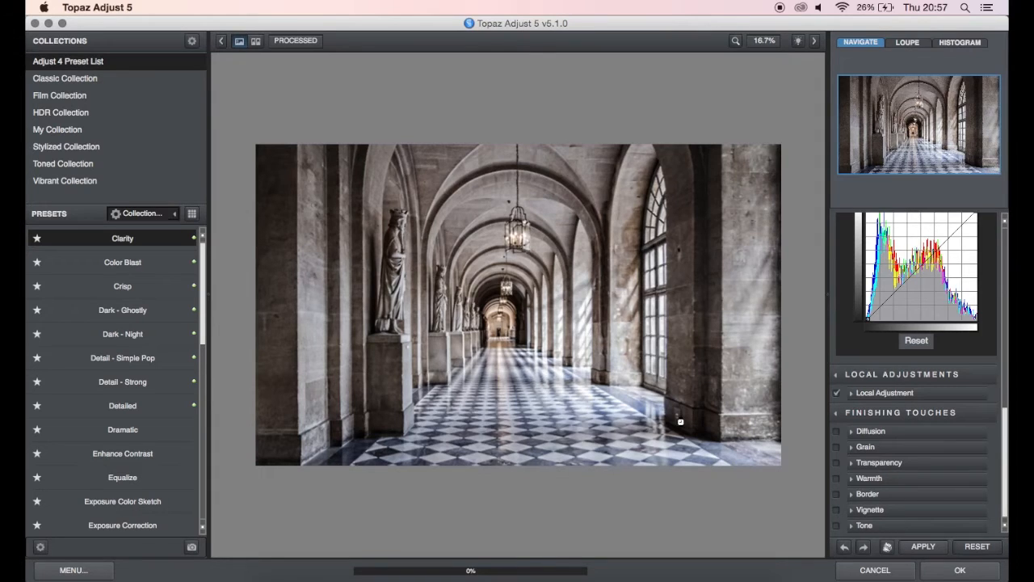
click(960, 569)
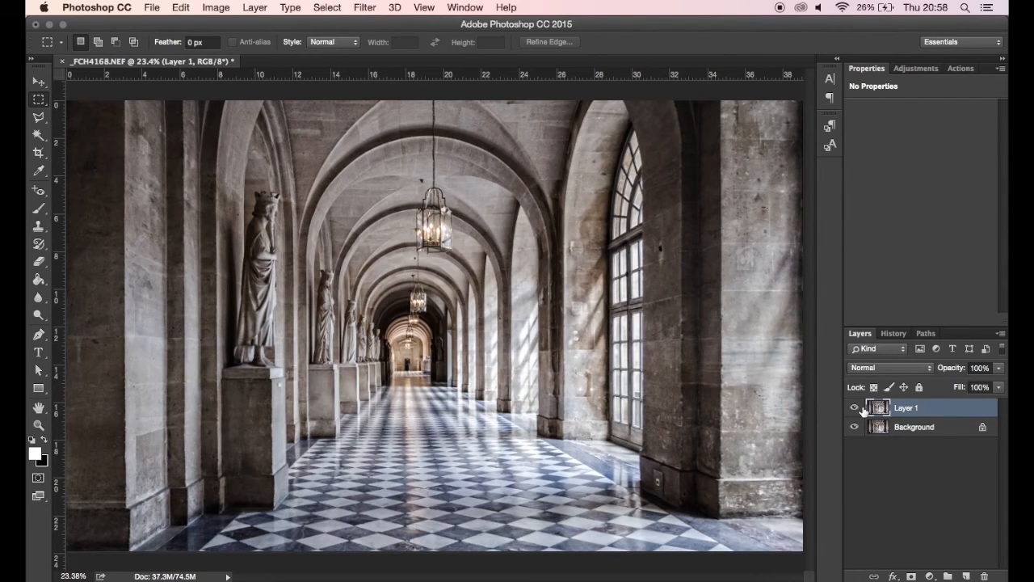
- Lower the Topaz Clarity layer to 75% opacity and duplicate it as Layer 1 copy
click(853, 407)
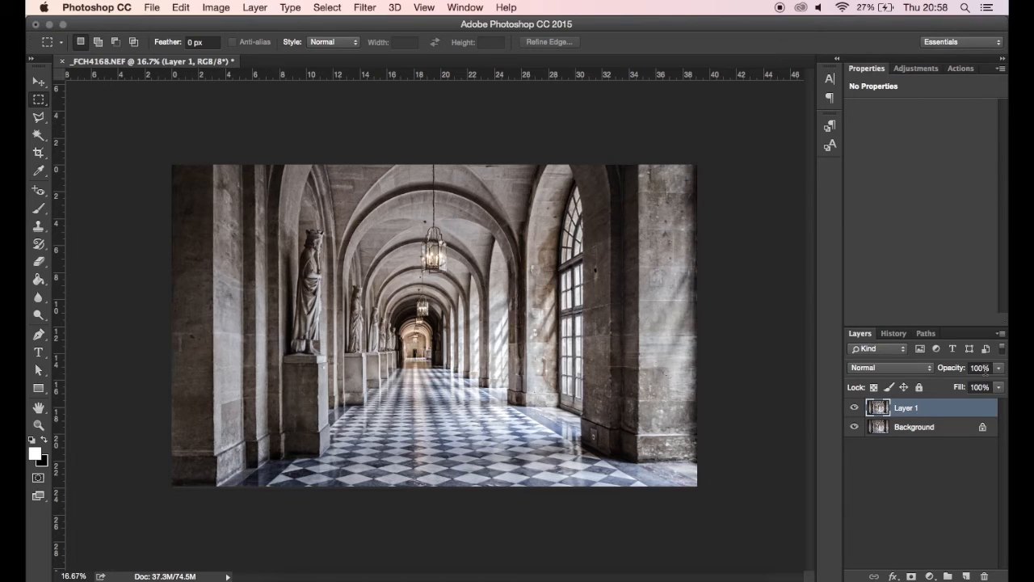
drag(994, 382, 967, 382)
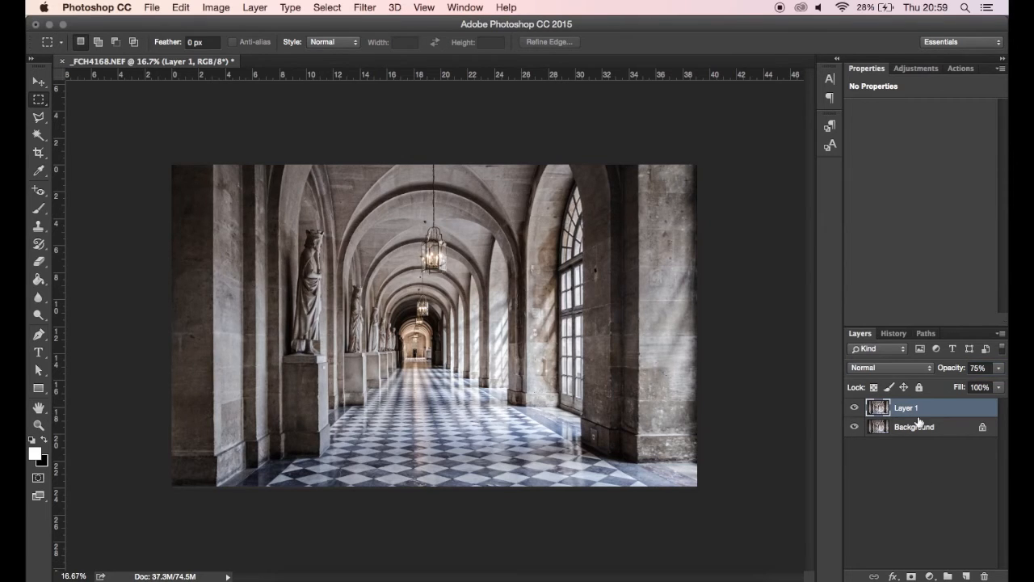
key(cmd+j)
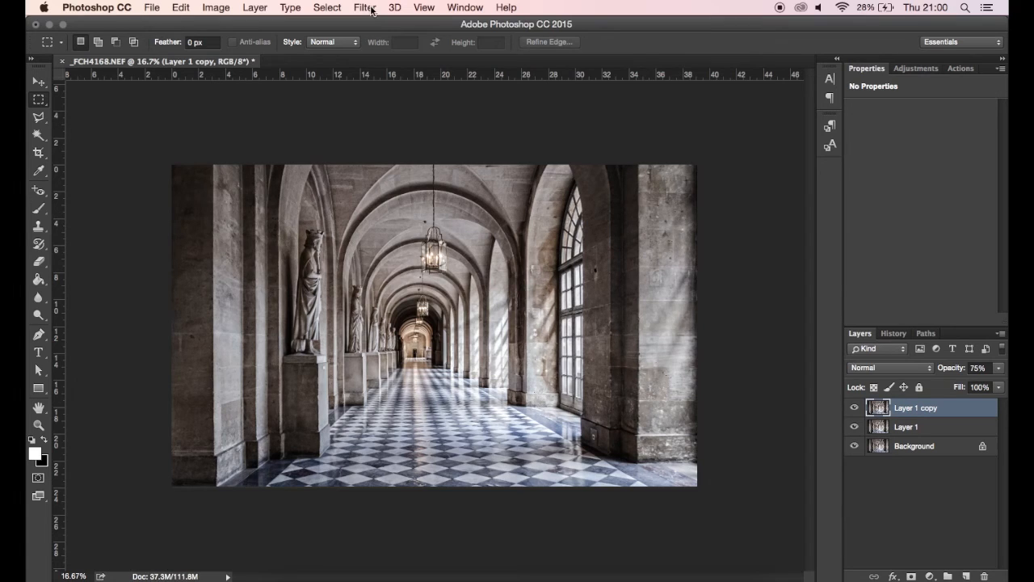
- Bring up the Filter menu with Layer 1 copy active to reach Topaz Adjust 5
click(364, 7)
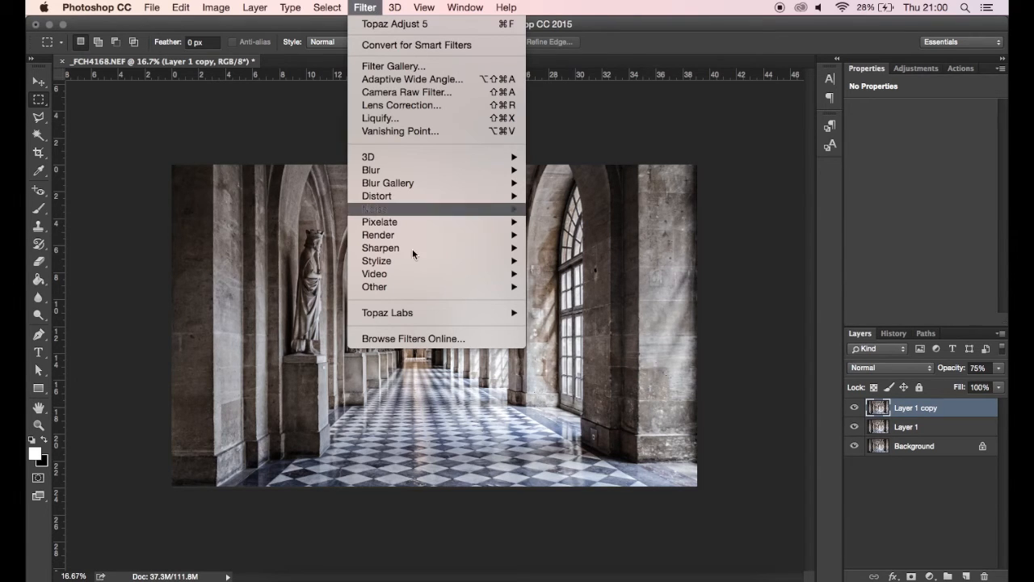
mouse_move(388, 314)
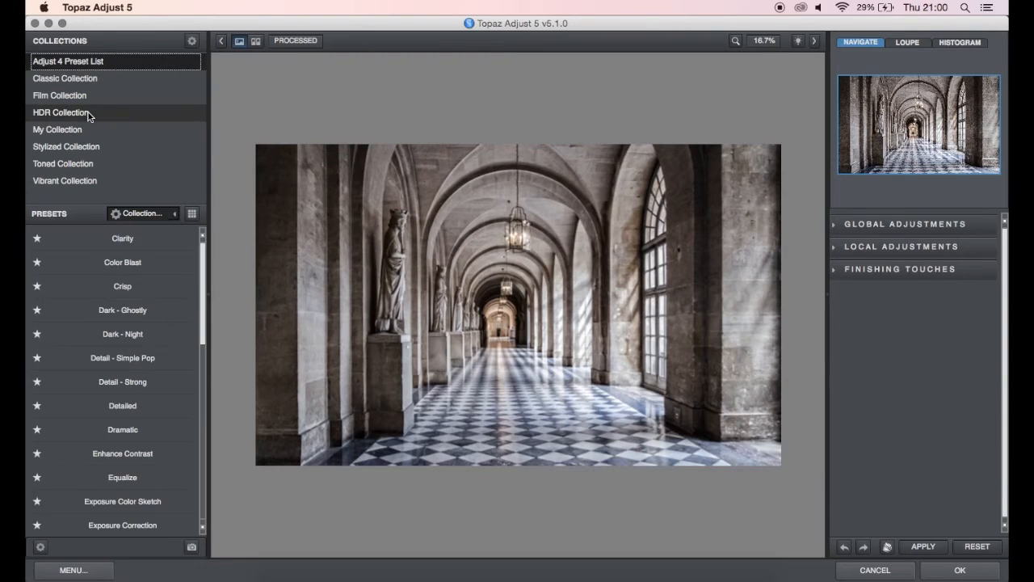
- Apply the Dynamic Pop preset from the HDR Collection and send the result back to Layer 1 copy
click(61, 113)
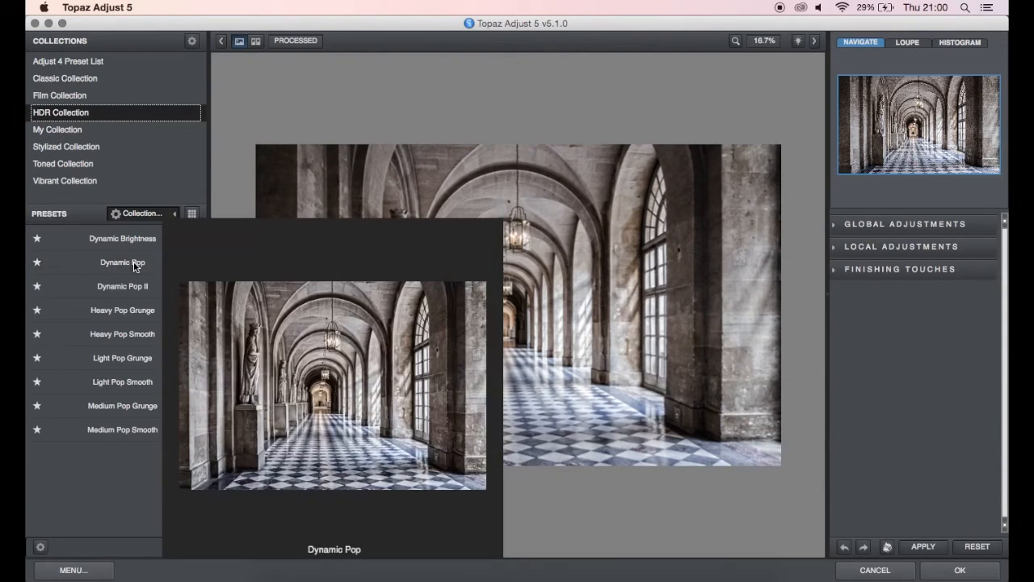
click(122, 262)
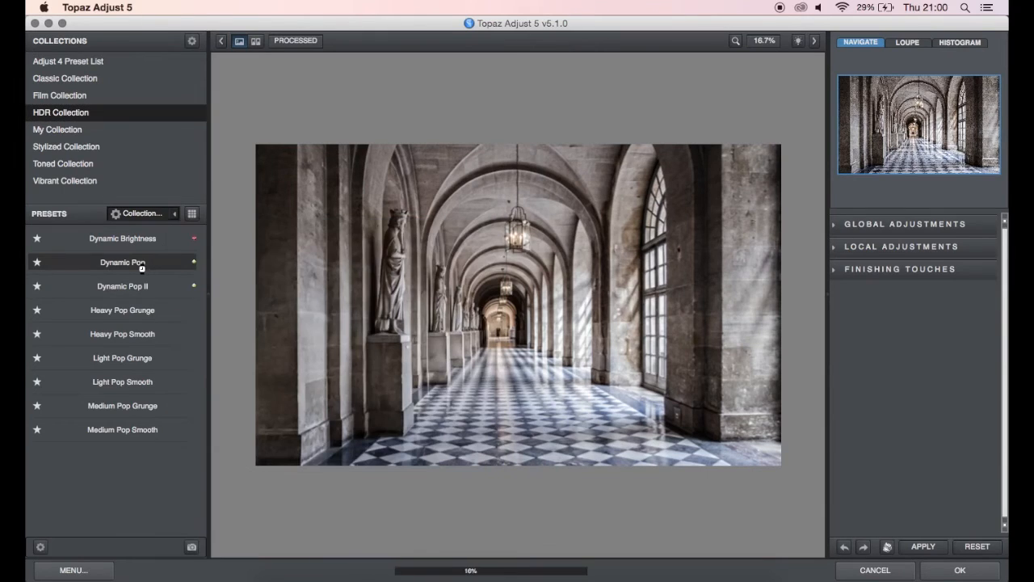
click(123, 262)
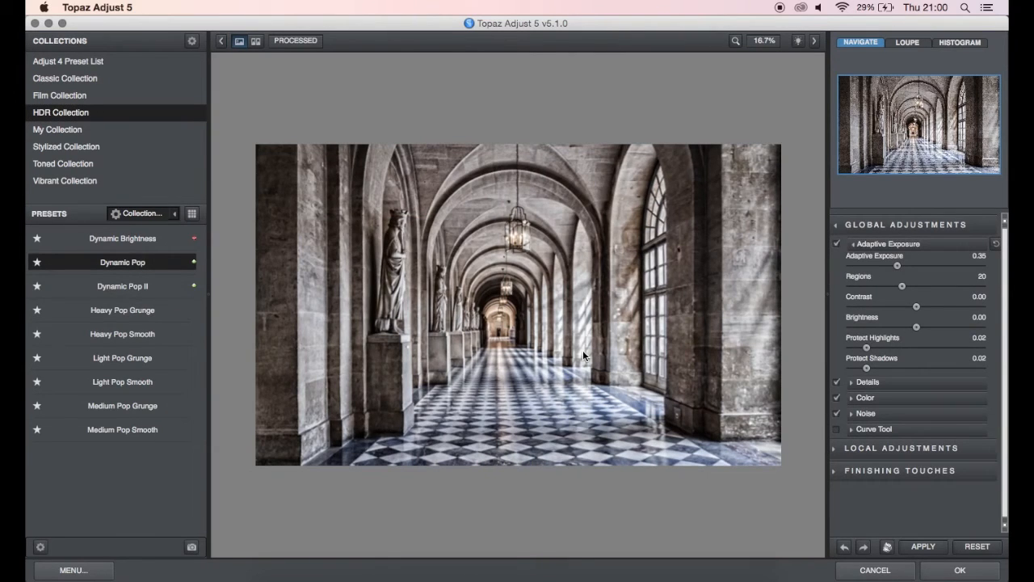
mouse_move(763, 462)
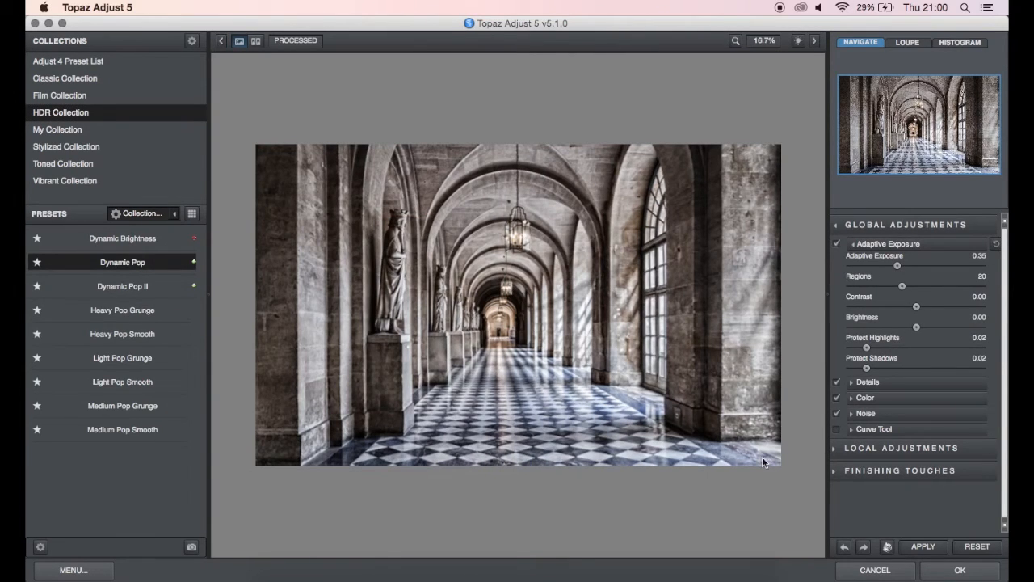
click(923, 546)
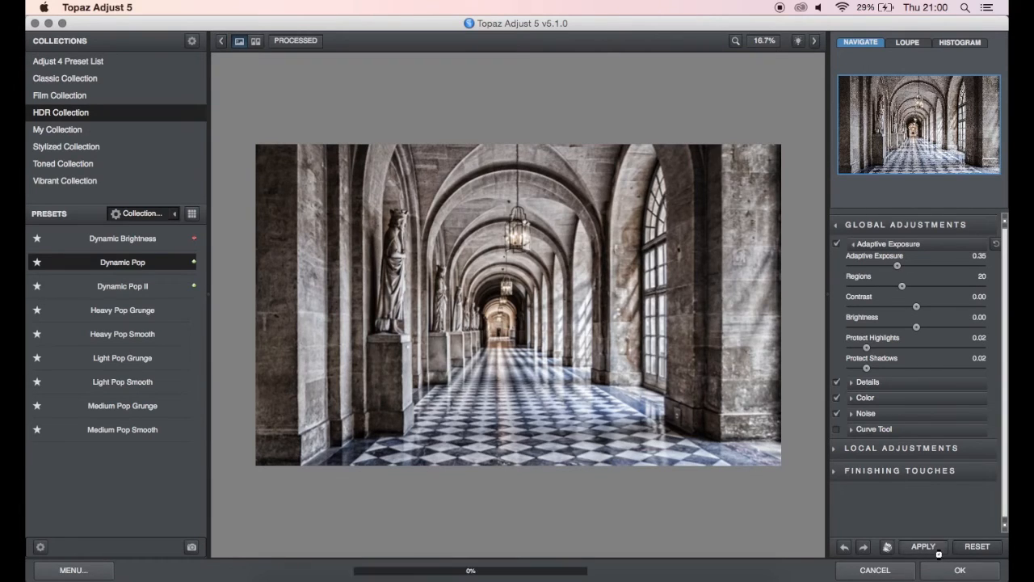
click(921, 546)
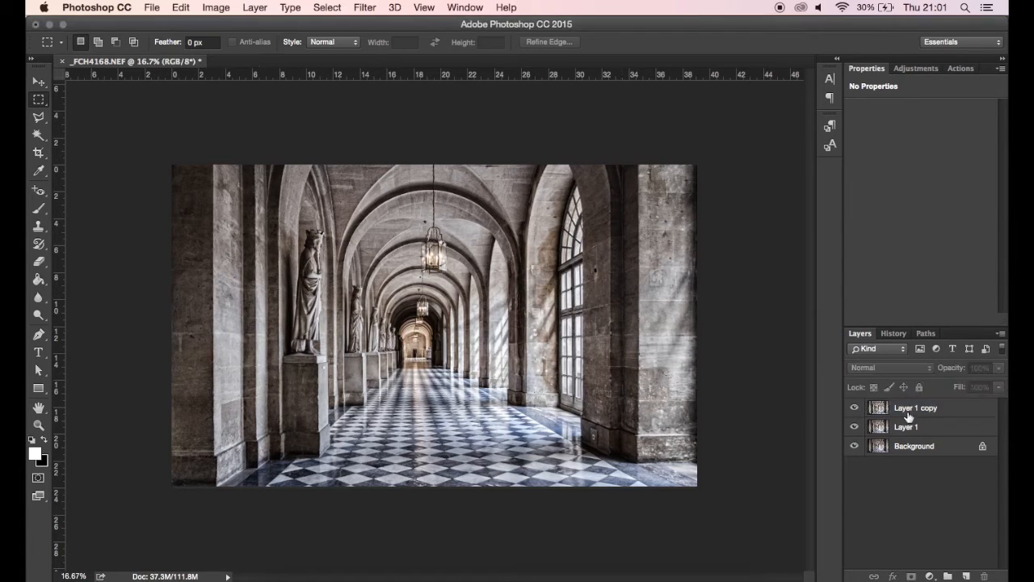
- Rename Layer 1 copy to DYNAMIC POP and Layer 1 to CLARITY
double_click(915, 407)
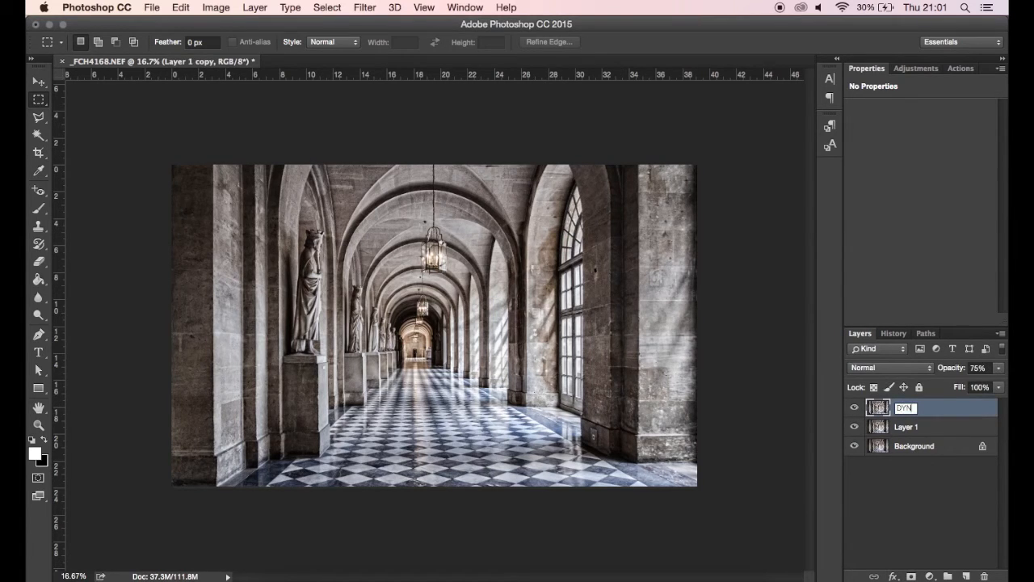
text(DYNAMIC R)
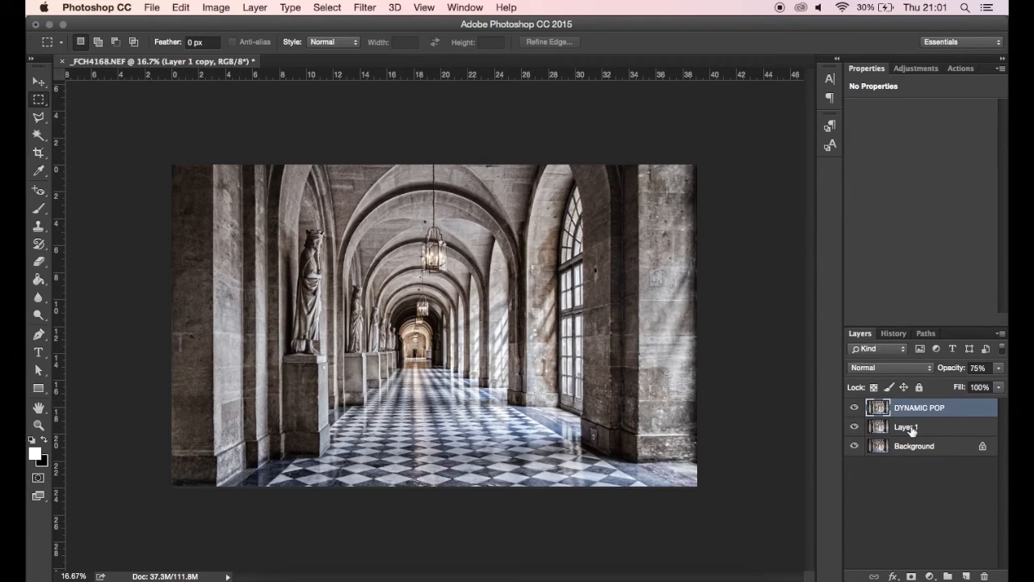
double_click(905, 427)
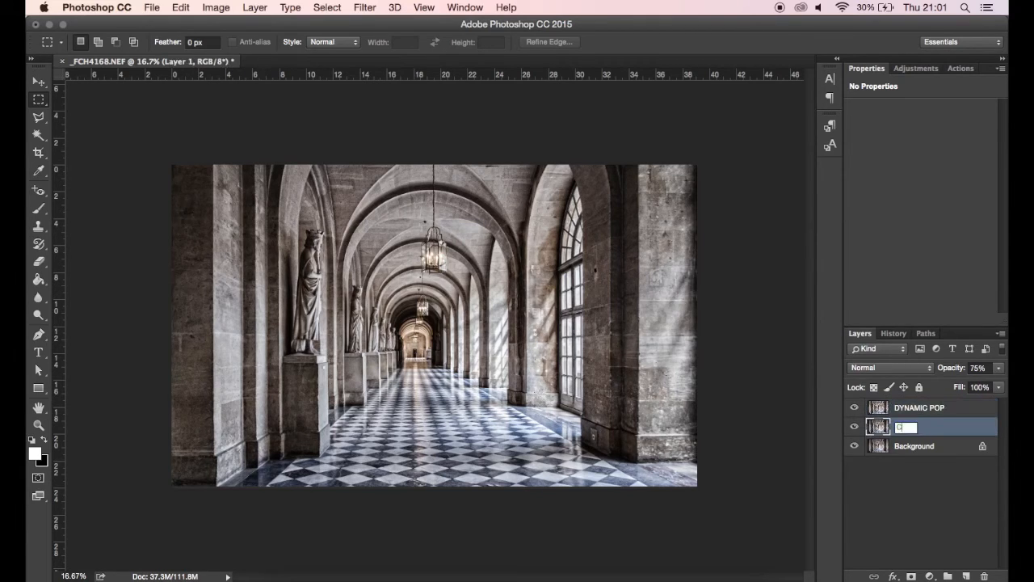
text(CLARITY)
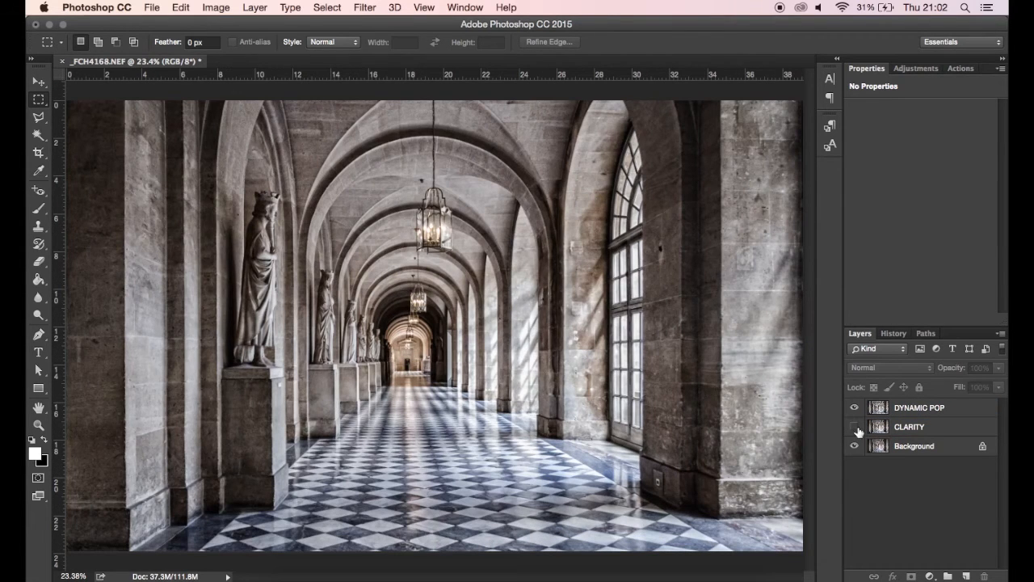
click(853, 426)
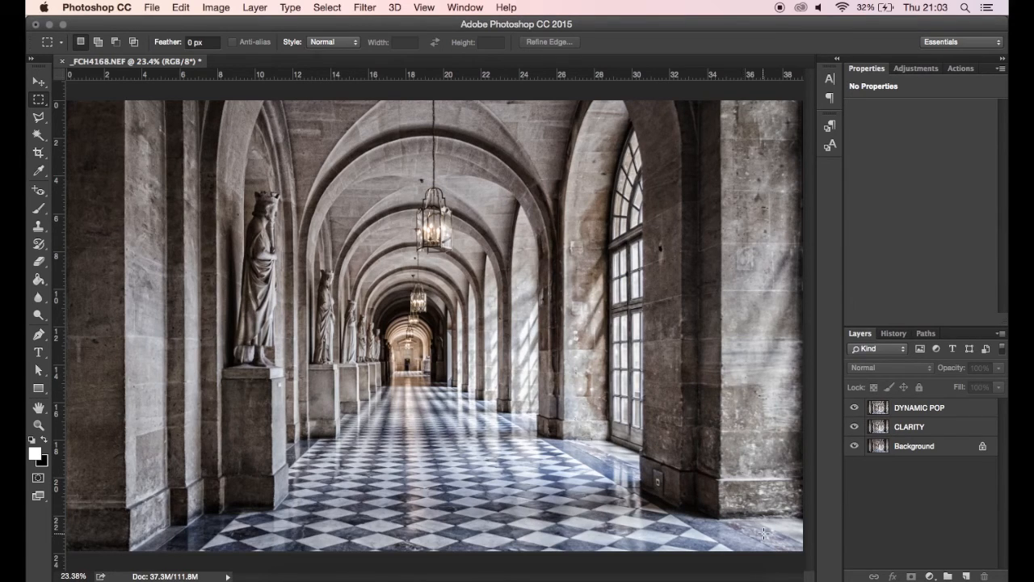
mouse_move(958, 504)
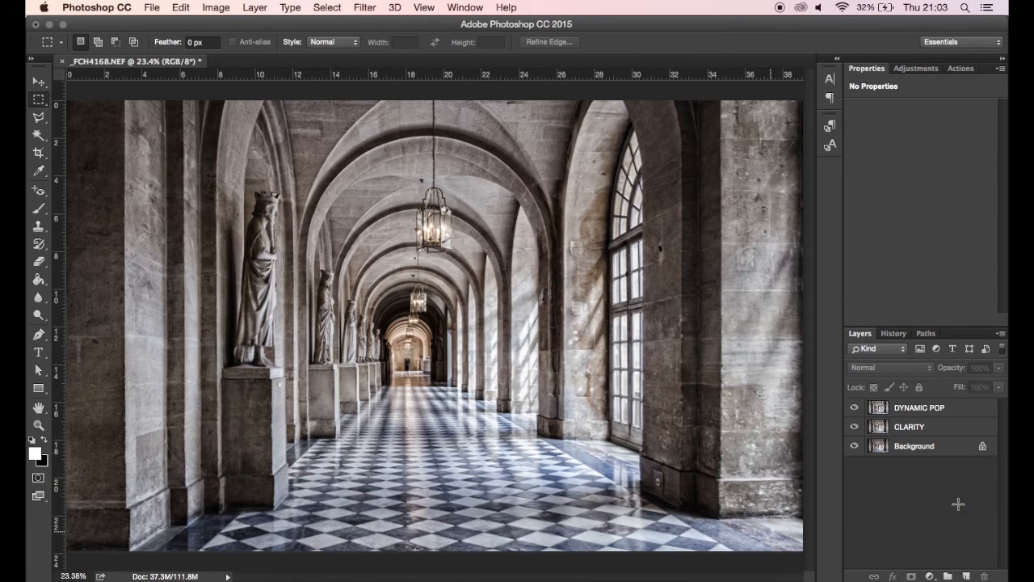
- Add a Black & White adjustment layer above DYNAMIC POP and set its blend mode to Luminosity
click(931, 575)
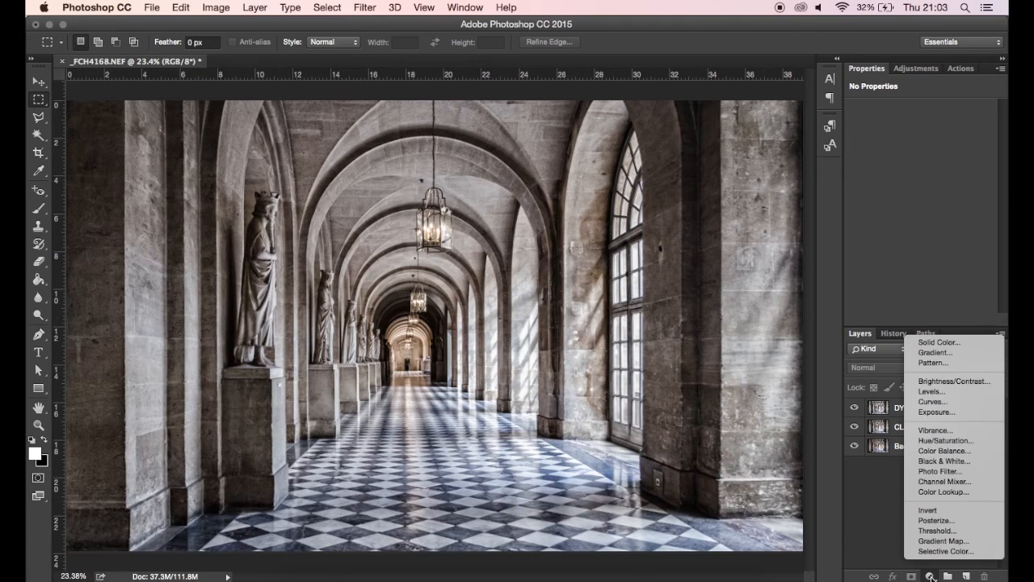
mouse_move(960, 465)
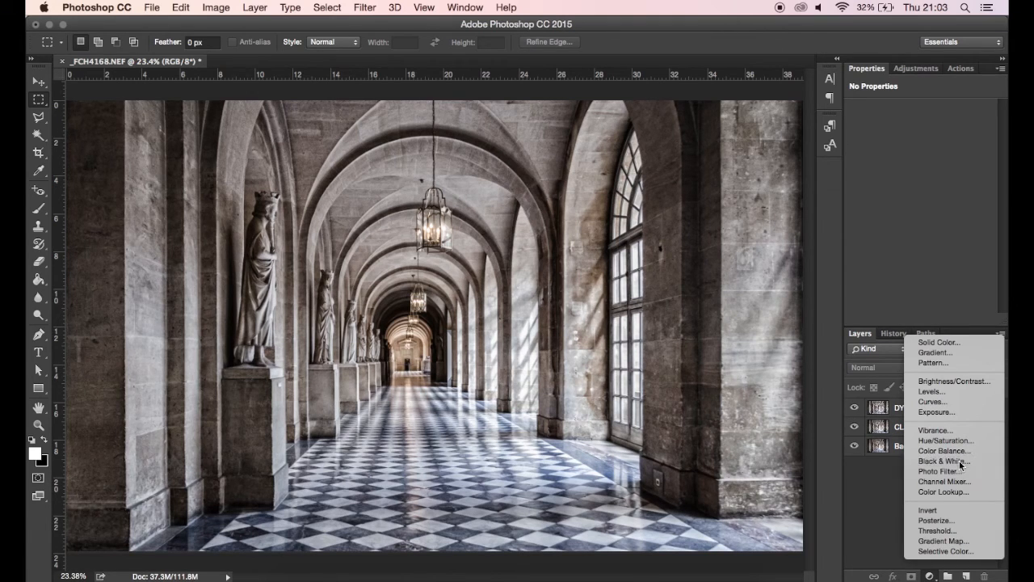
click(947, 439)
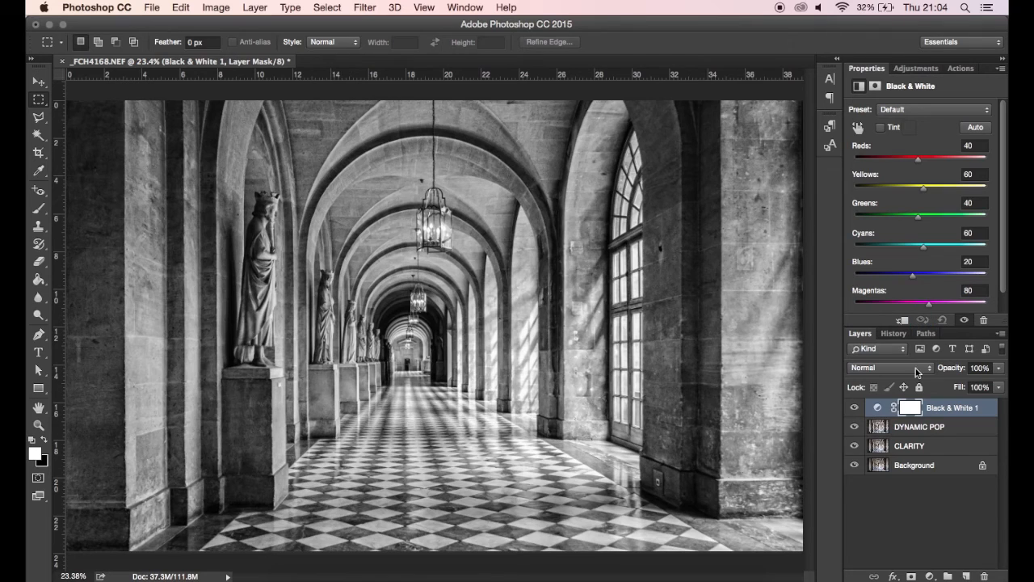
click(889, 369)
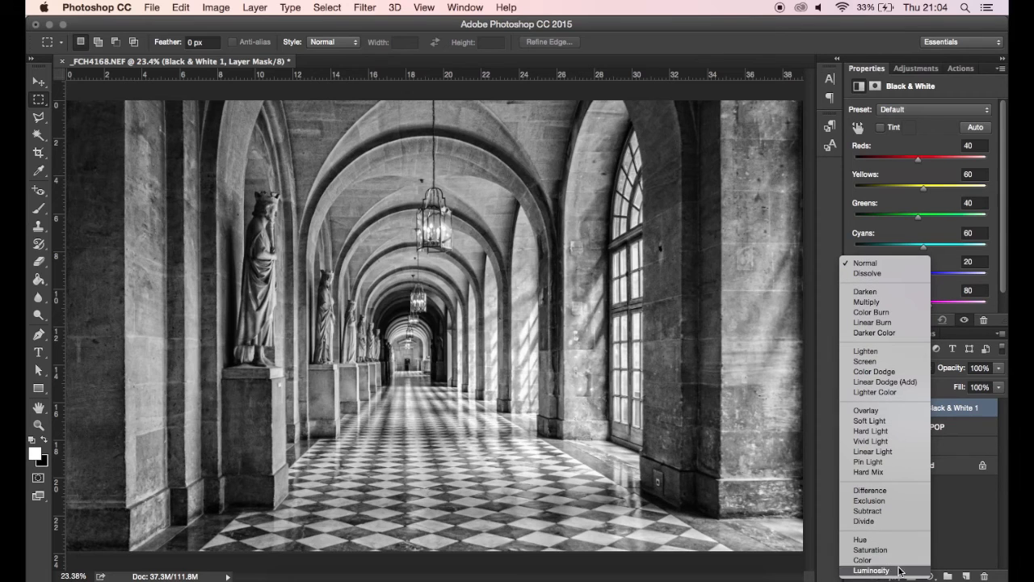
click(869, 569)
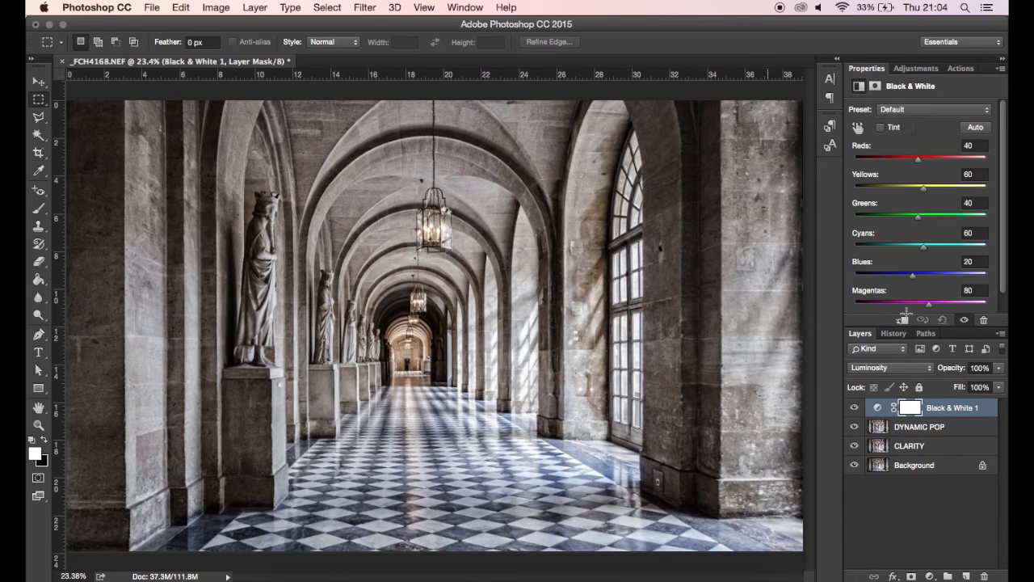
- Lower Blues to -136 and Cyans to -89 in the Black & White colour mix
drag(913, 271, 905, 272)
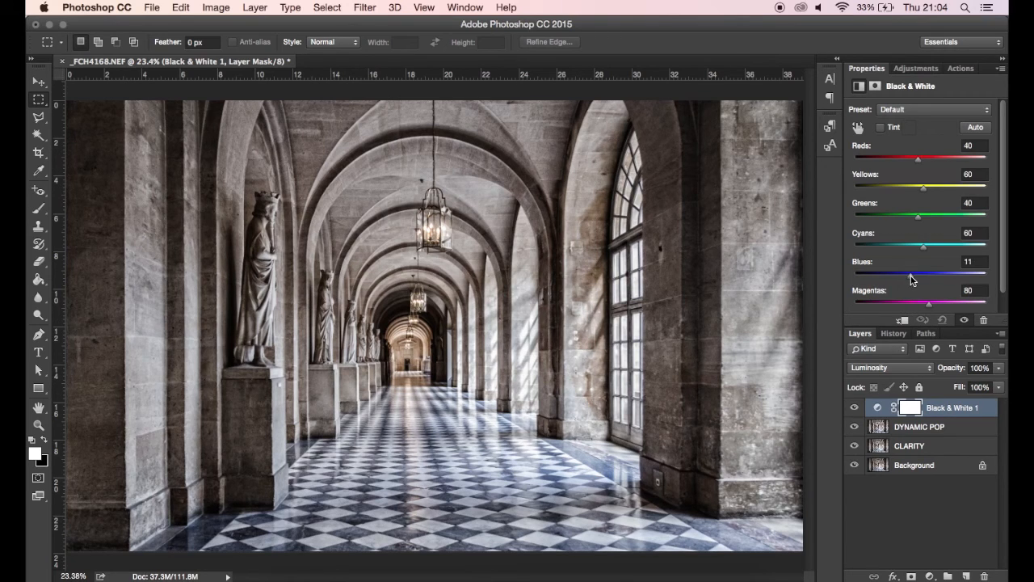
drag(908, 271, 881, 272)
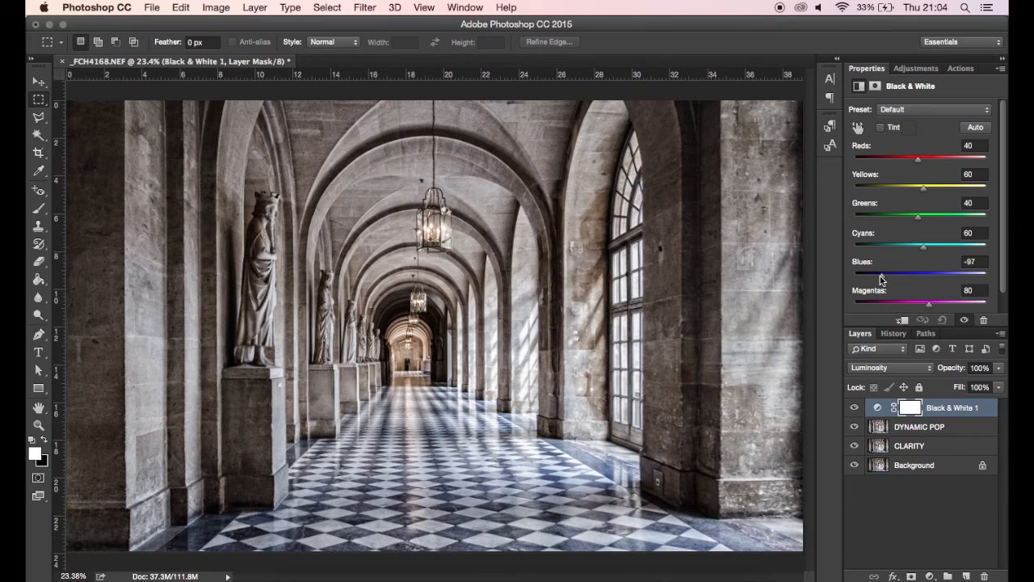
drag(883, 272, 855, 272)
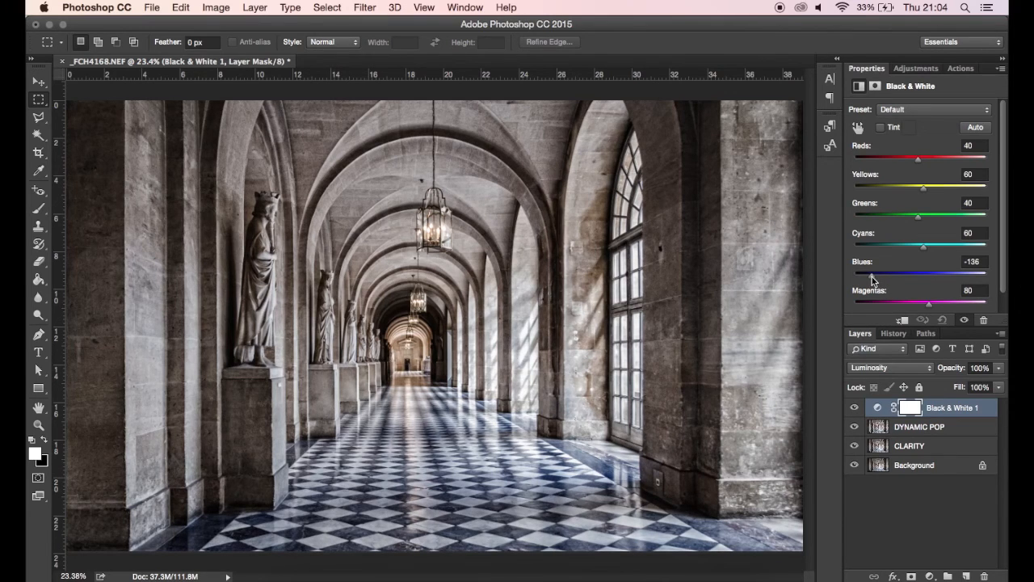
drag(922, 273, 920, 273)
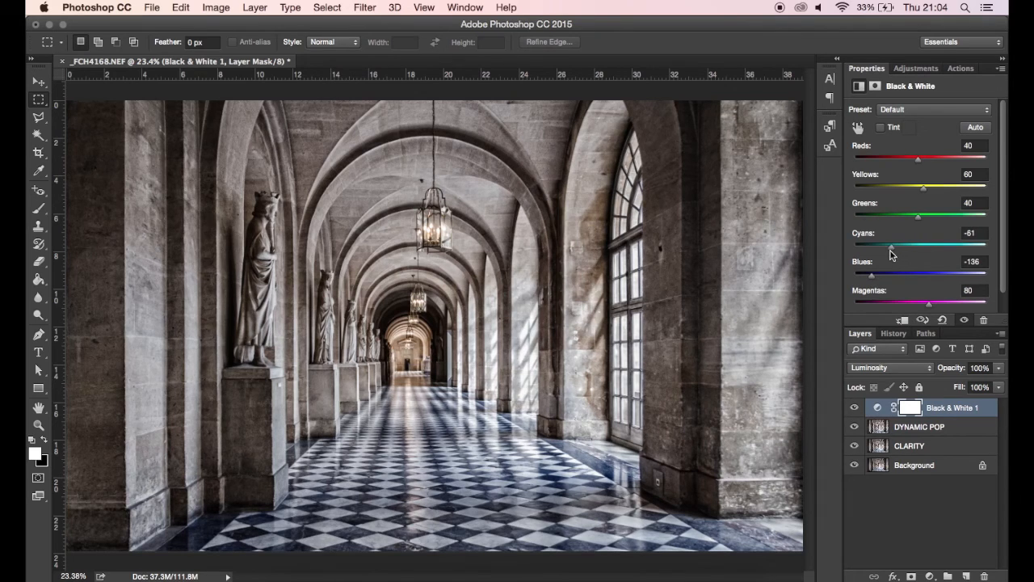
drag(893, 246, 882, 246)
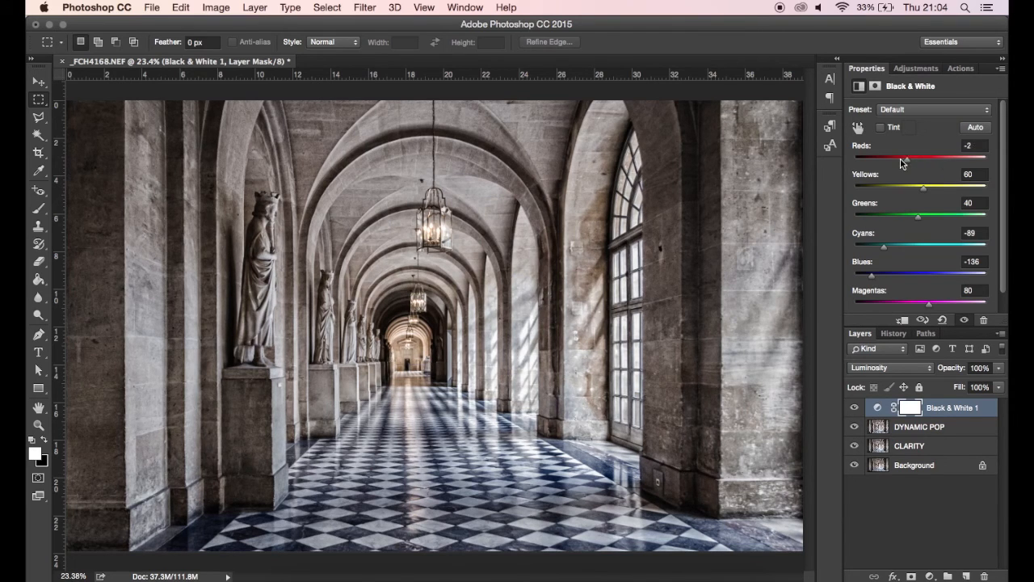
- Set Reds to 4 and raise Yellows to 132, then deselect the adjustment layer
drag(907, 160, 902, 160)
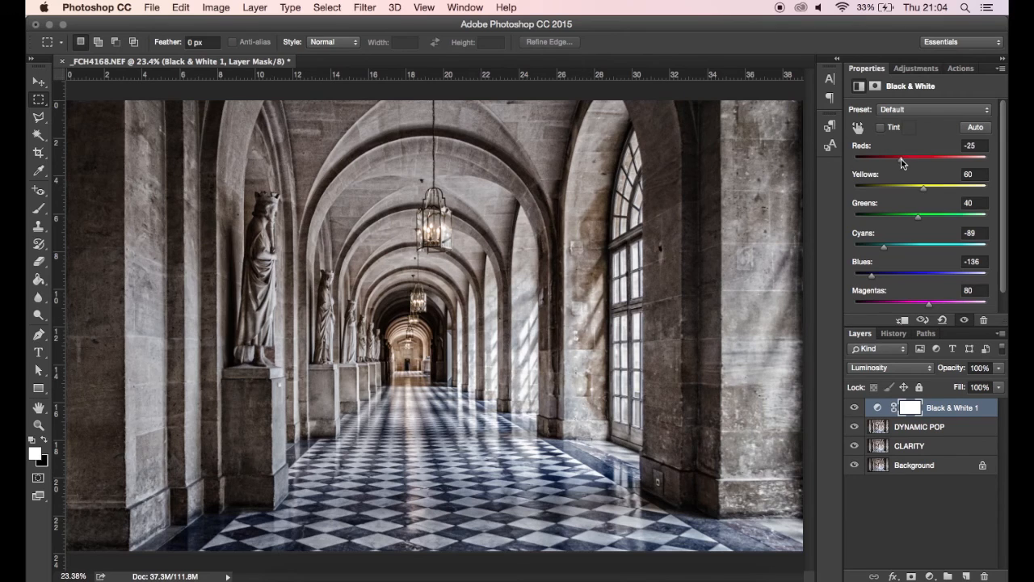
drag(902, 158, 909, 158)
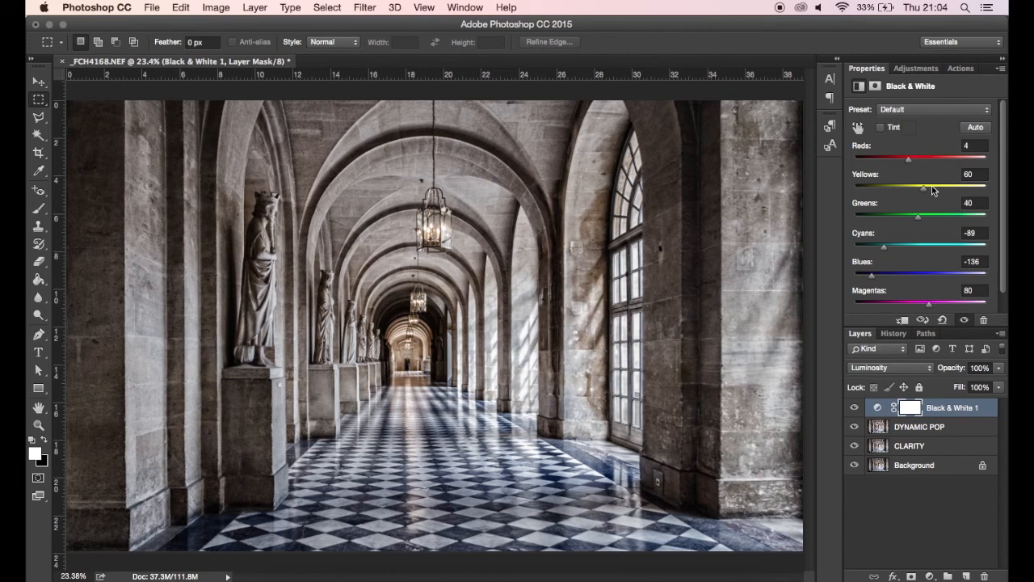
drag(925, 187, 969, 188)
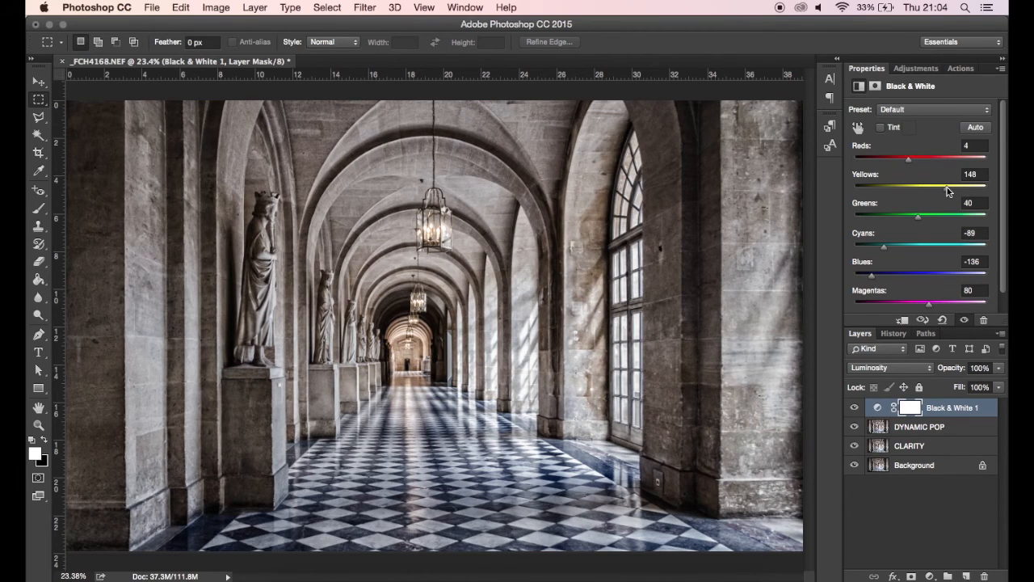
drag(963, 188, 925, 187)
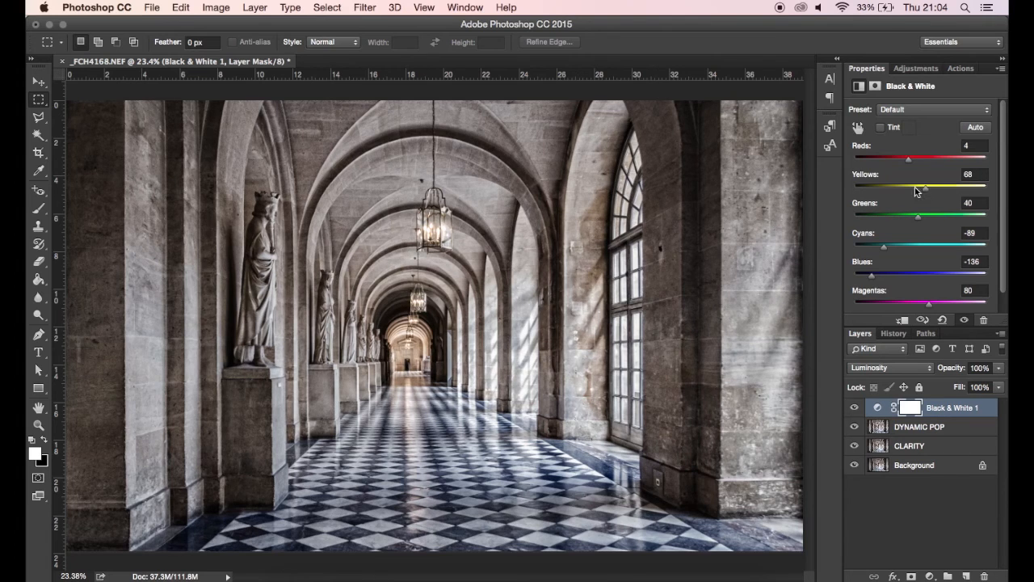
drag(925, 187, 944, 188)
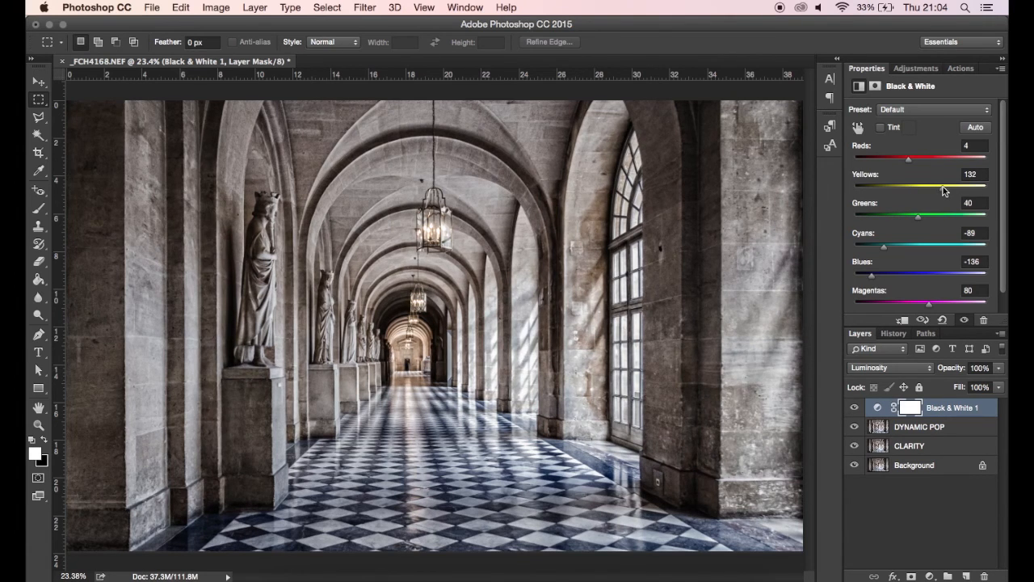
click(854, 407)
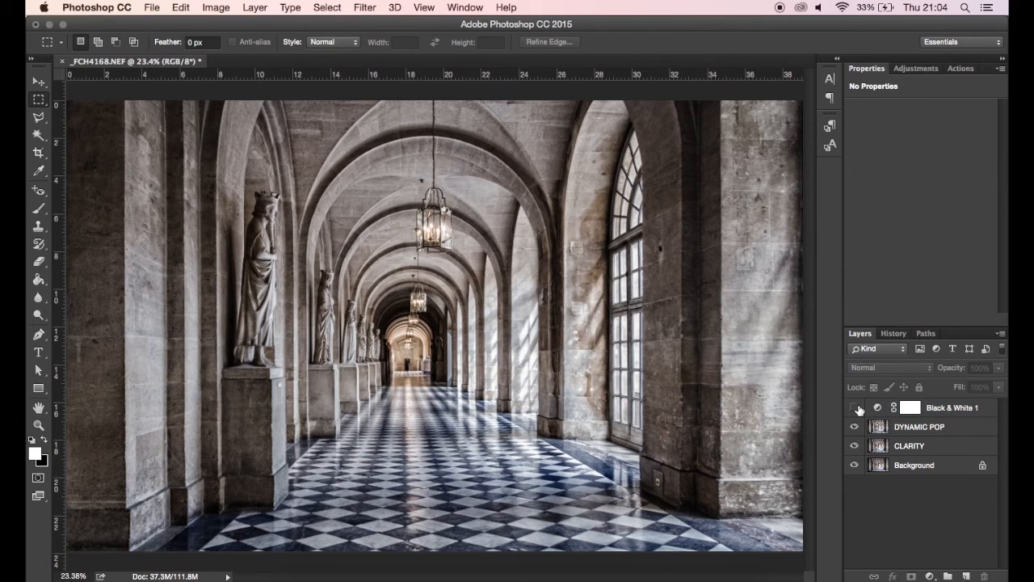
click(854, 407)
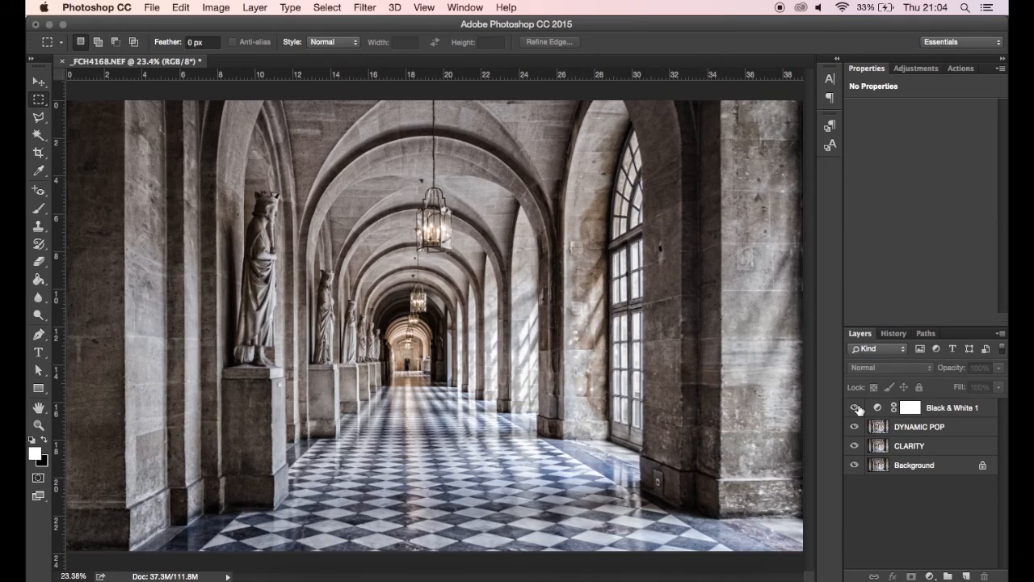
click(853, 429)
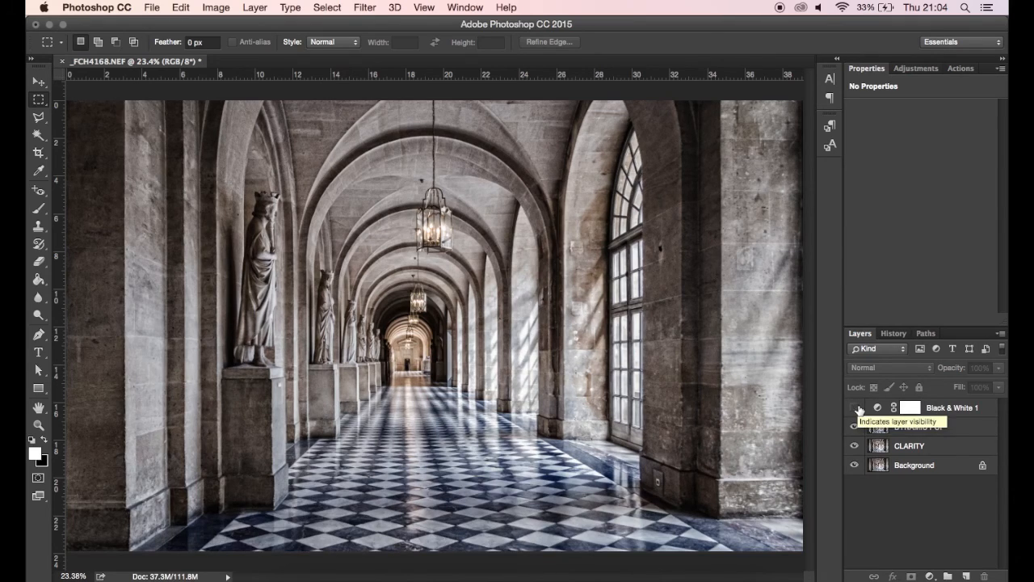